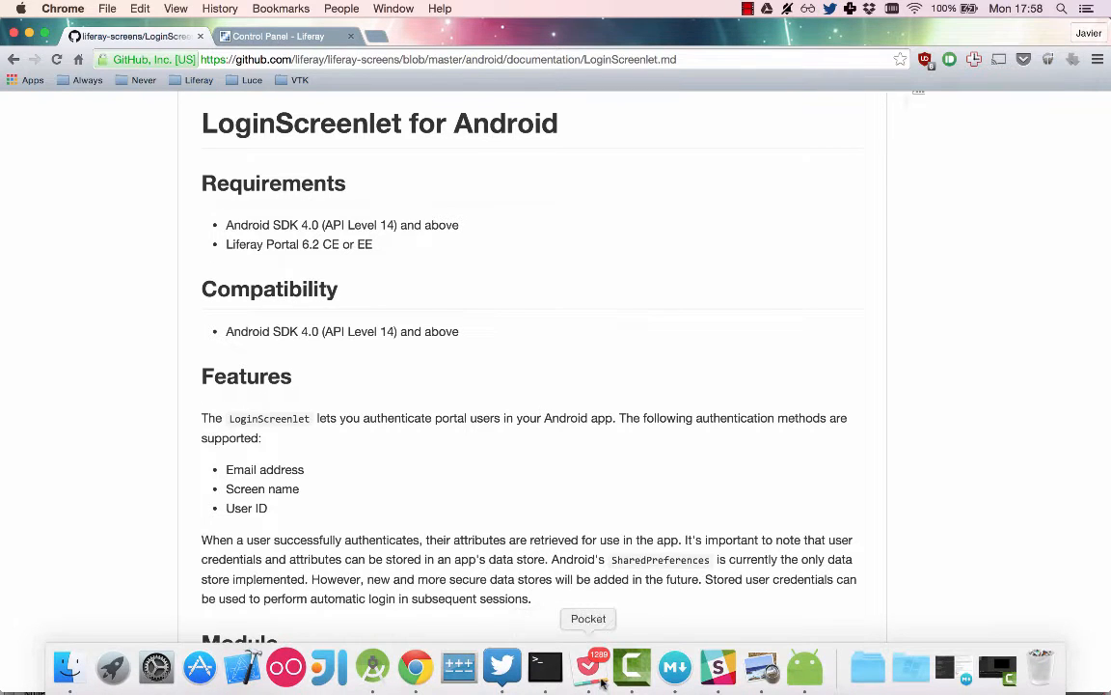
- Switch from the Chrome LoginScreenlet docs to the Android Studio project
{"action": "left_click", "coordinate": [804, 665]}
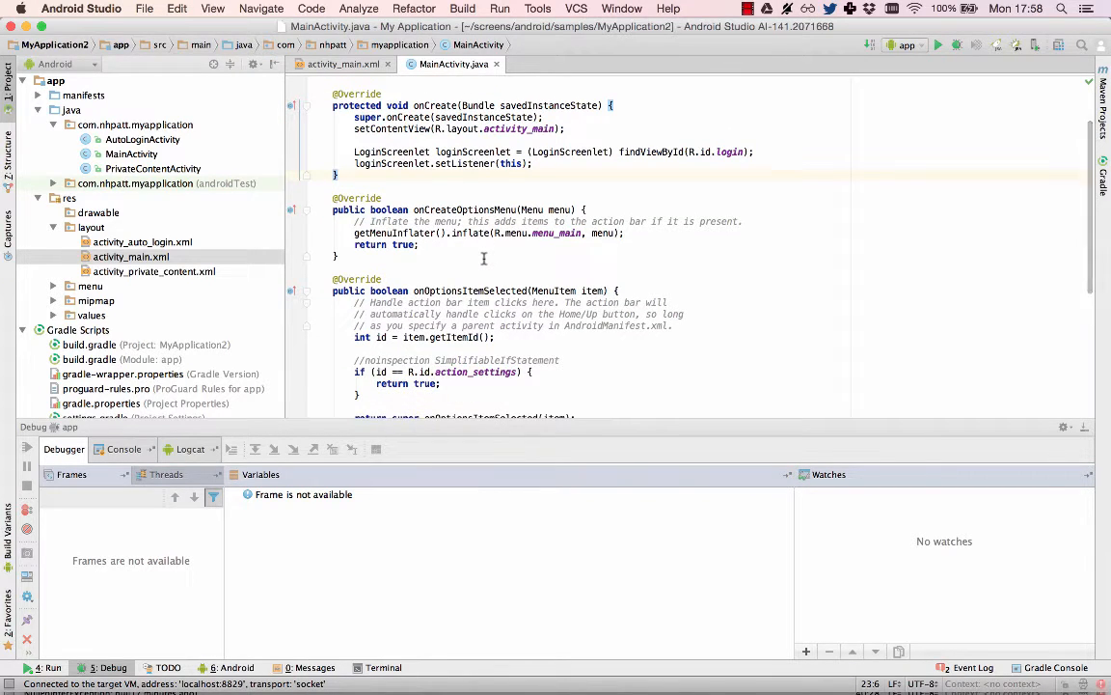
- Review MainActivity.java and open the activity_auto_login.xml layout
{"action": "scroll", "scroll_direction": "down", "scroll_amount": 3}
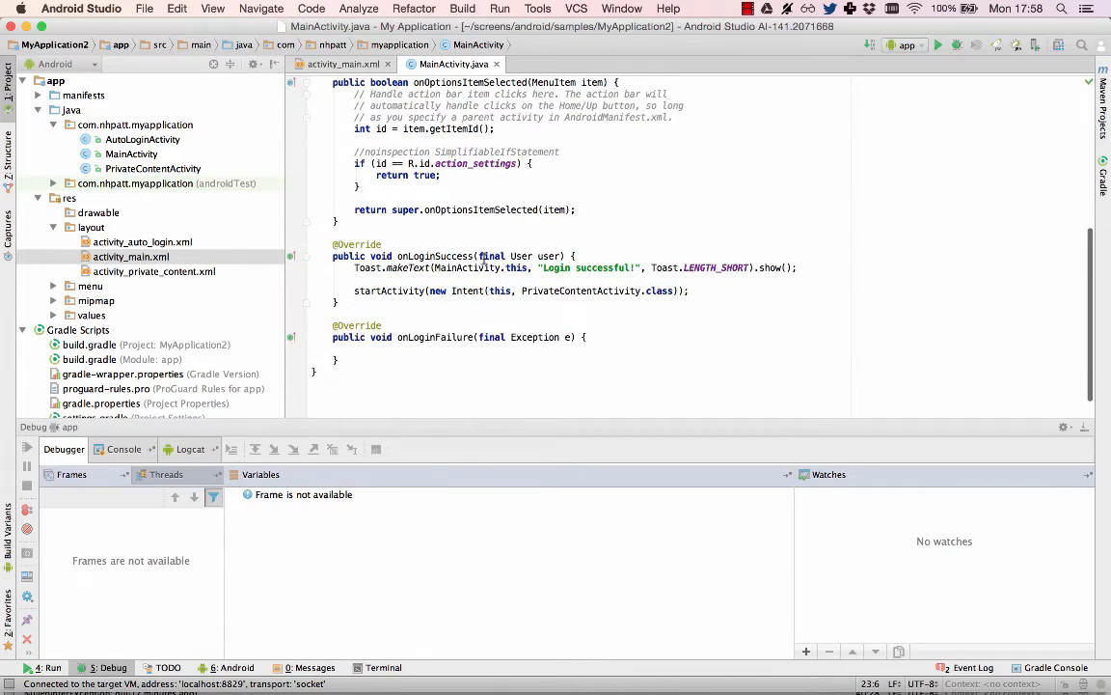
{"action": "scroll", "scroll_direction": "up", "scroll_amount": 3}
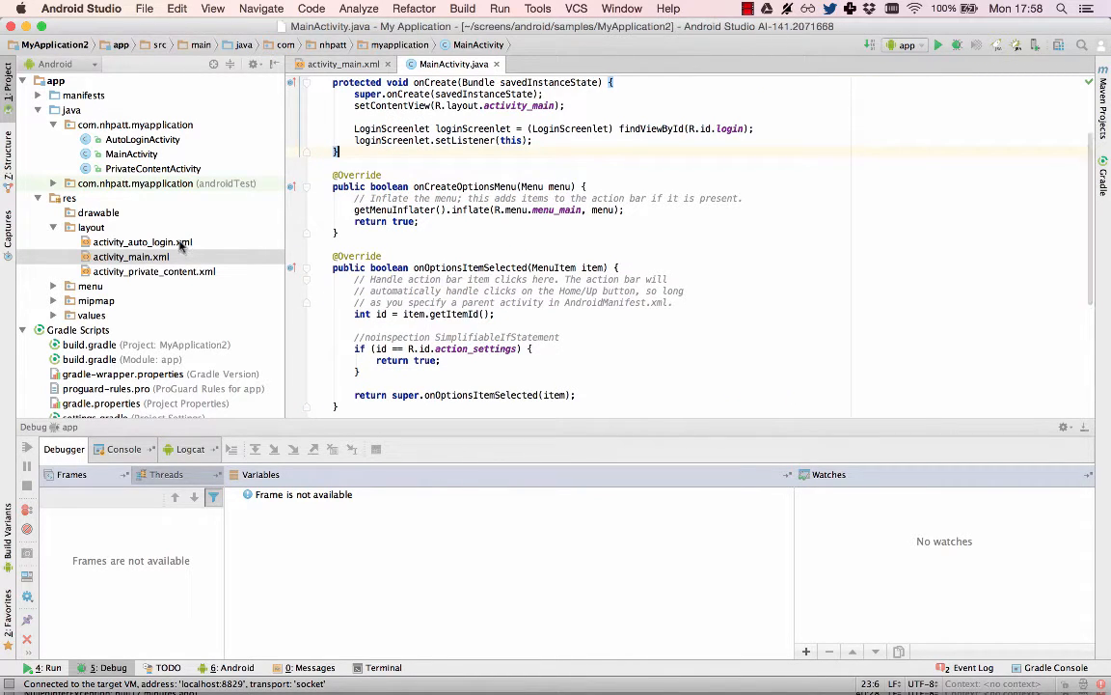
{"action": "double_click", "coordinate": [142, 241]}
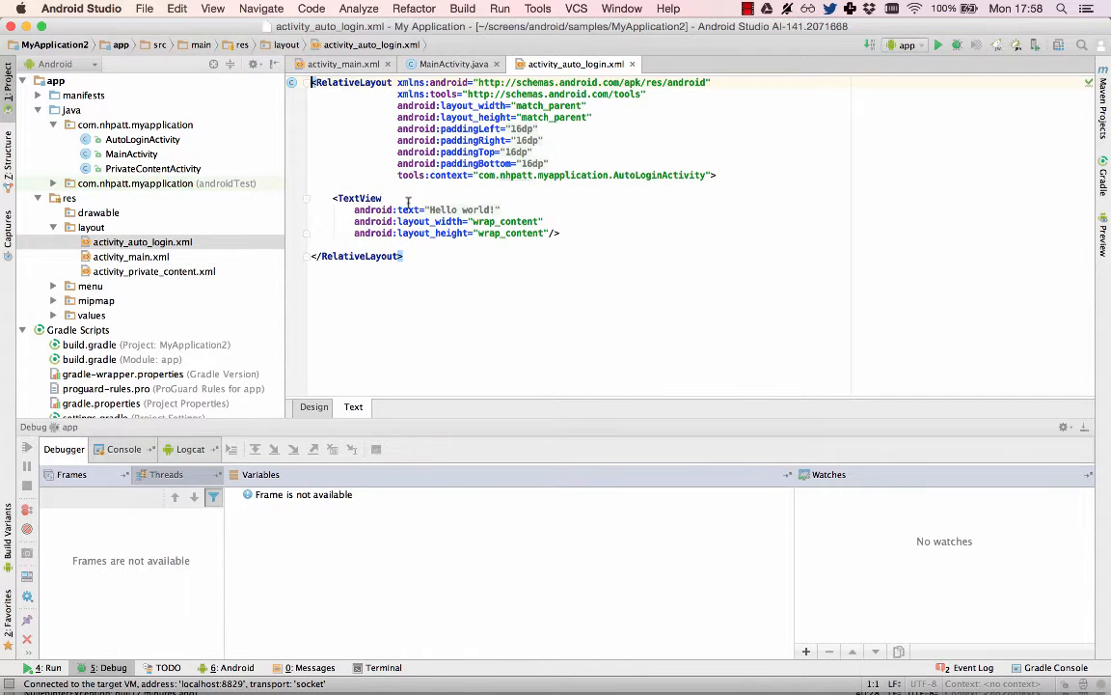
- Open the AutoLoginActivity class from the Project tree
{"action": "left_click", "coordinate": [143, 140]}
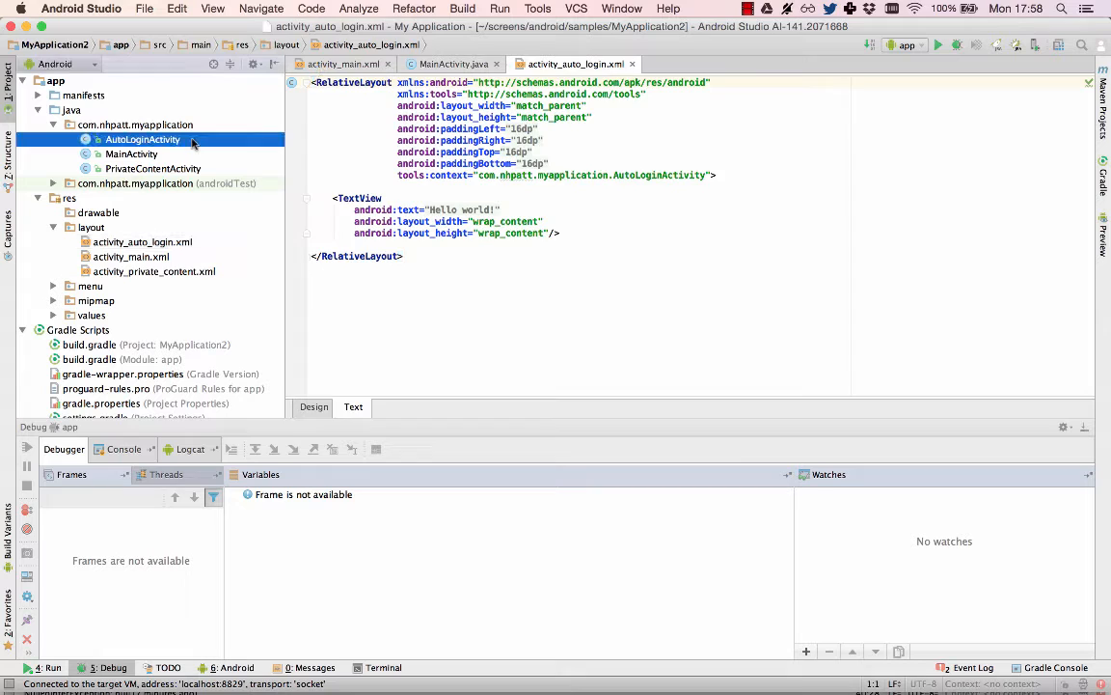
{"action": "double_click", "coordinate": [142, 139]}
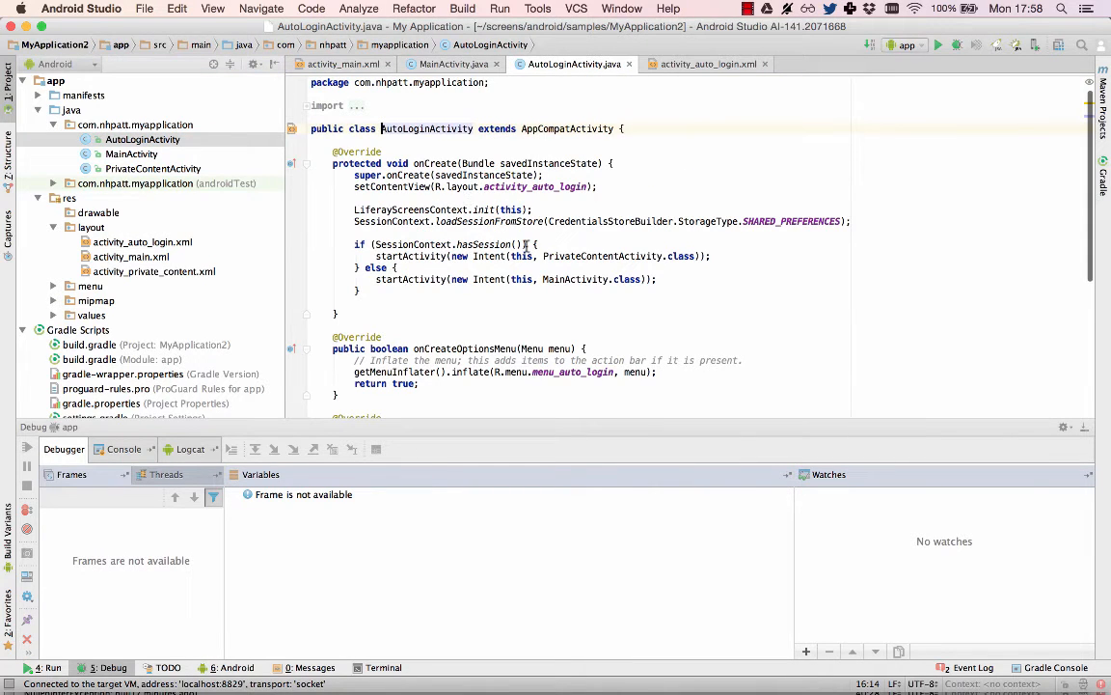
{"action": "scroll", "scroll_direction": "up", "scroll_amount": 3}
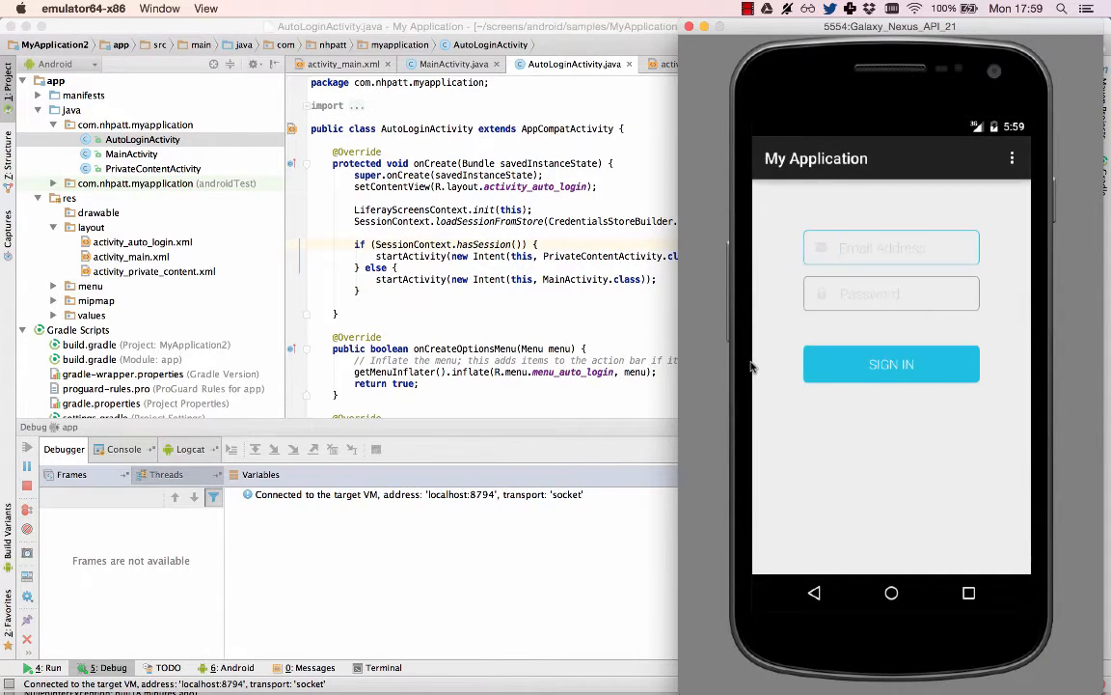
- Return from the emulator's email-and-password sign-in screen to the Android Studio editor
{"action": "left_click", "coordinate": [891, 364]}
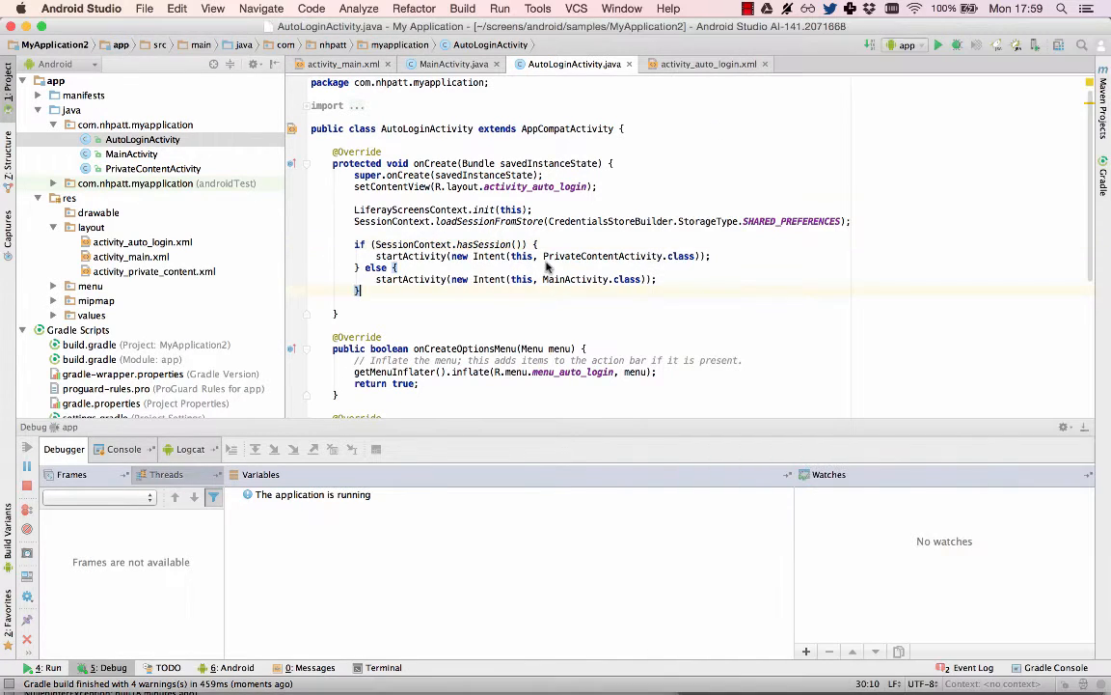
{"action": "mouse_move", "coordinate": [545, 666]}
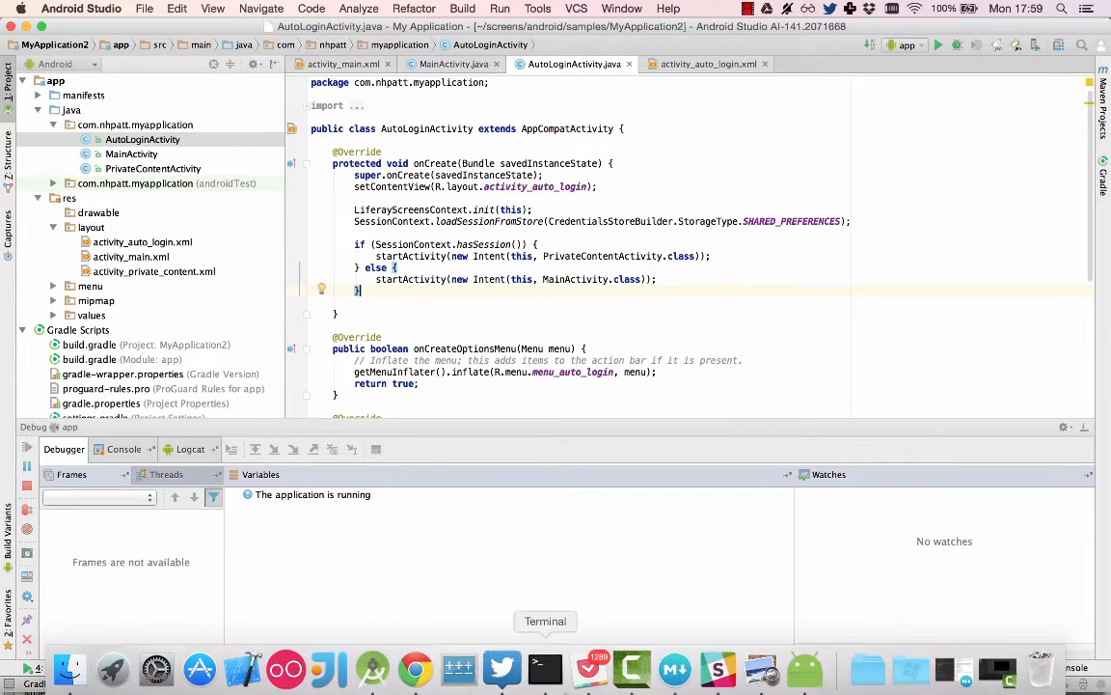
- In Chrome, go to Control Panel > App Manager > Purchased
{"action": "left_click", "coordinate": [413, 668]}
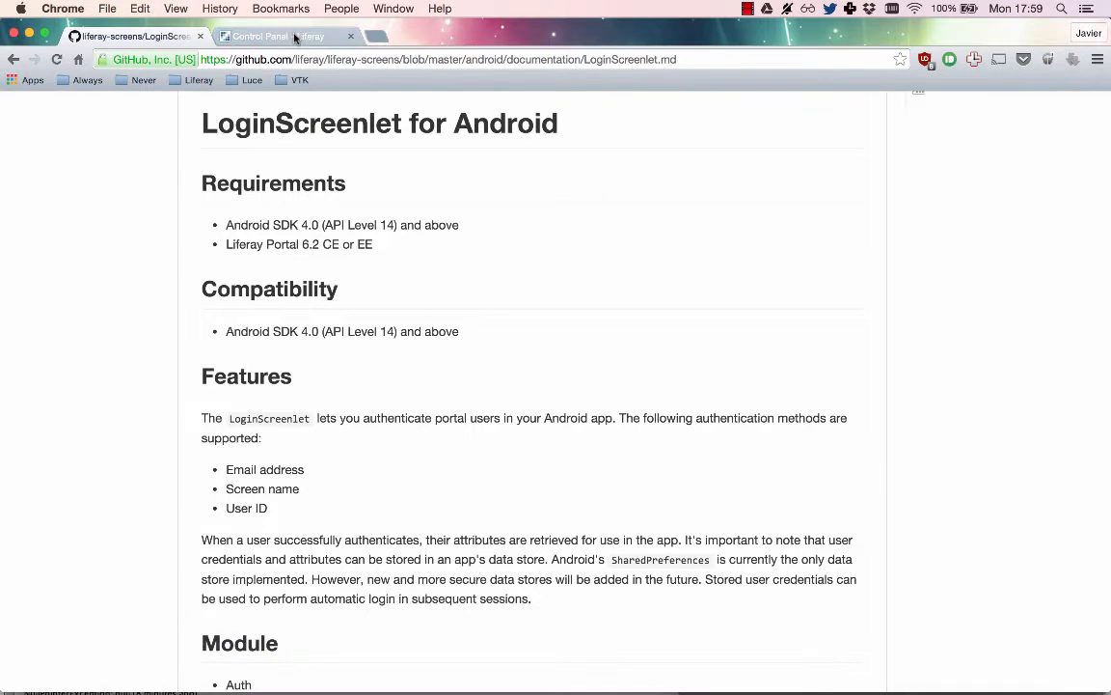
{"action": "left_click", "coordinate": [279, 36]}
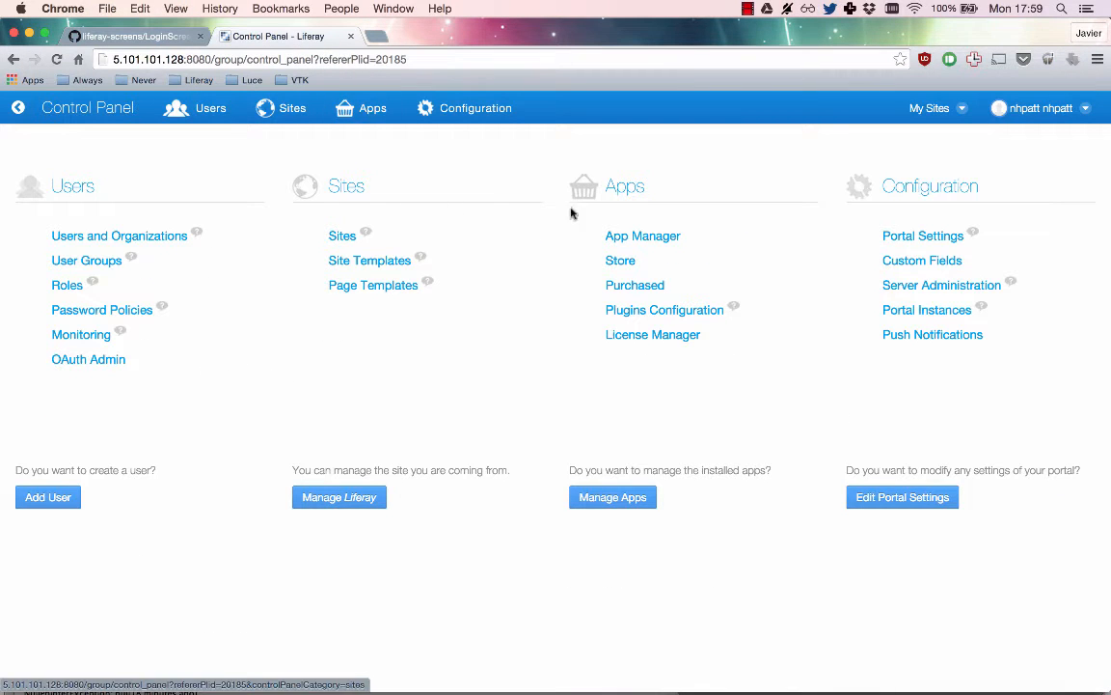
{"action": "left_click", "coordinate": [642, 236]}
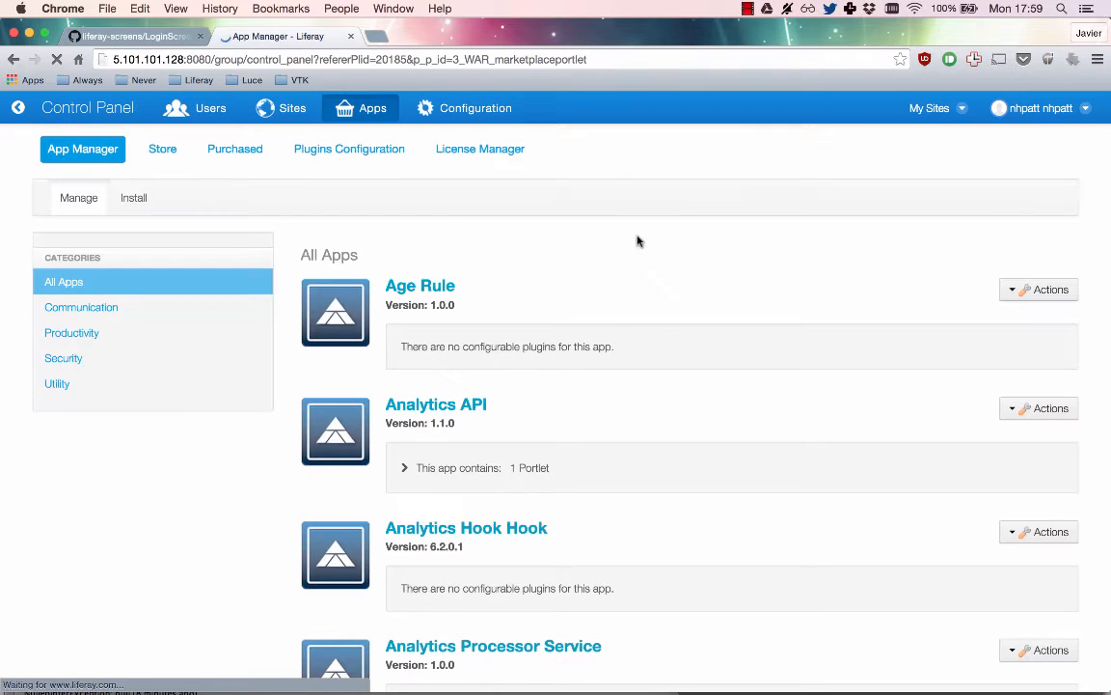
{"action": "left_click", "coordinate": [235, 148]}
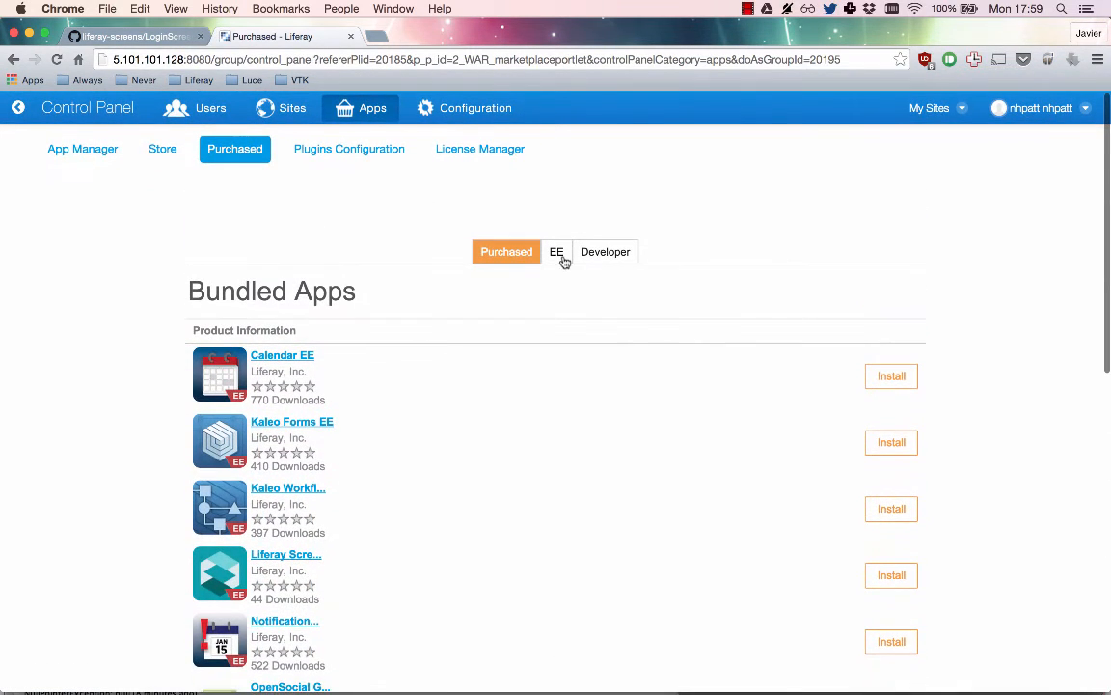
- Install OAuth Provider EE from the EE apps list
{"action": "left_click", "coordinate": [556, 251]}
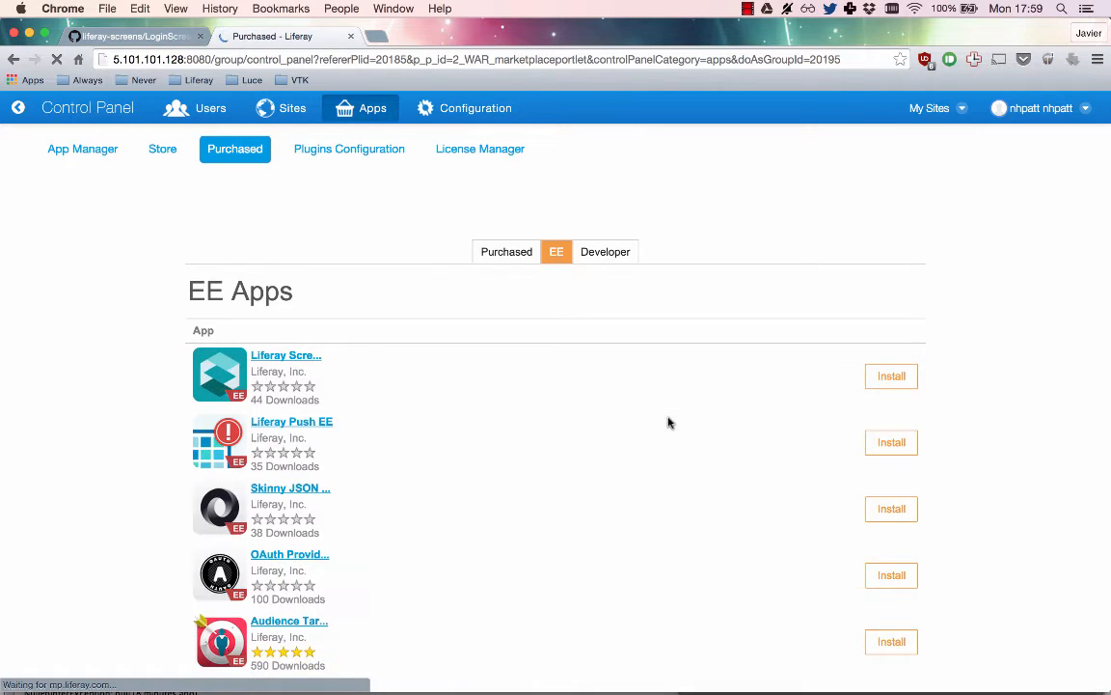
{"action": "scroll", "scroll_direction": "down", "scroll_amount": 3}
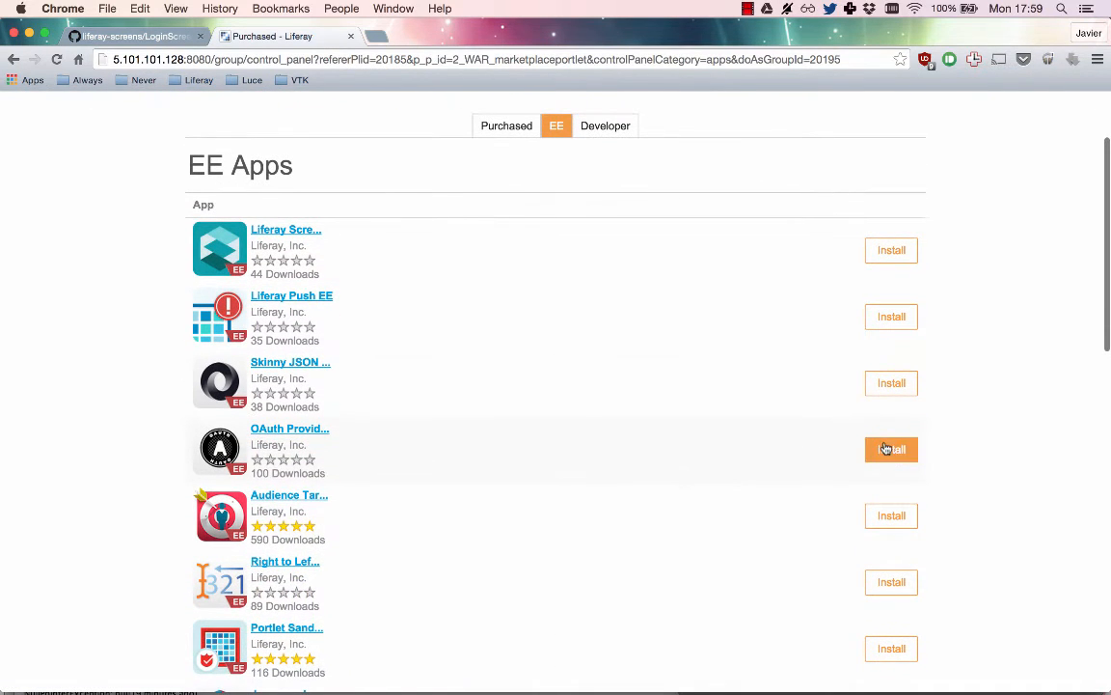
{"action": "left_click", "coordinate": [890, 448]}
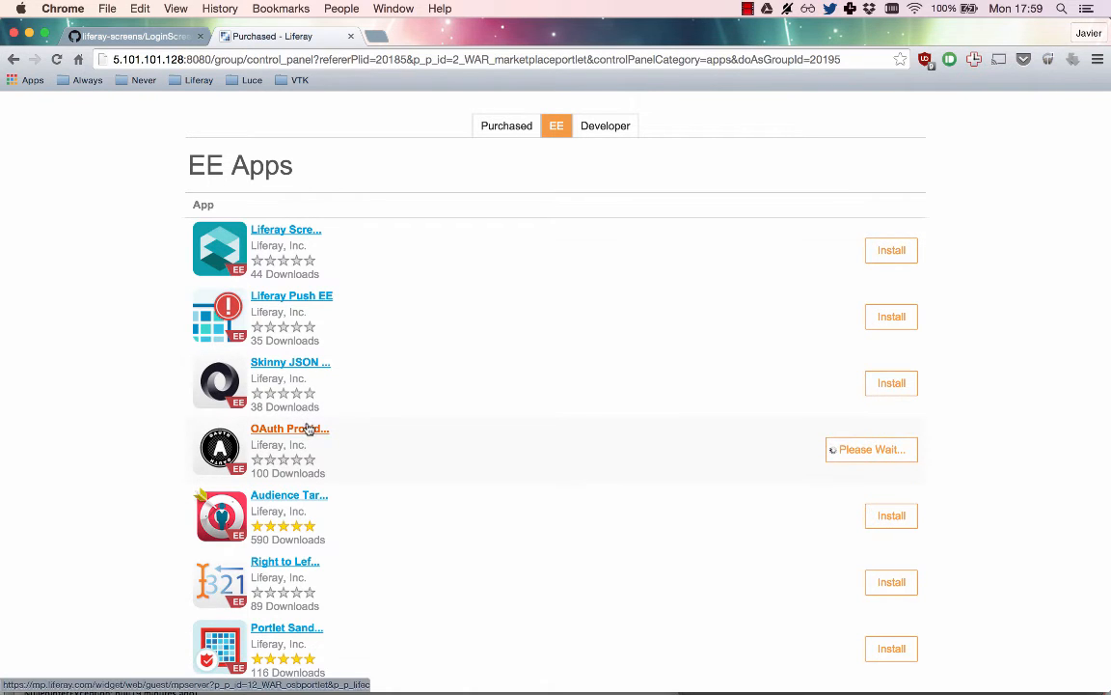
{"action": "left_click", "coordinate": [871, 449]}
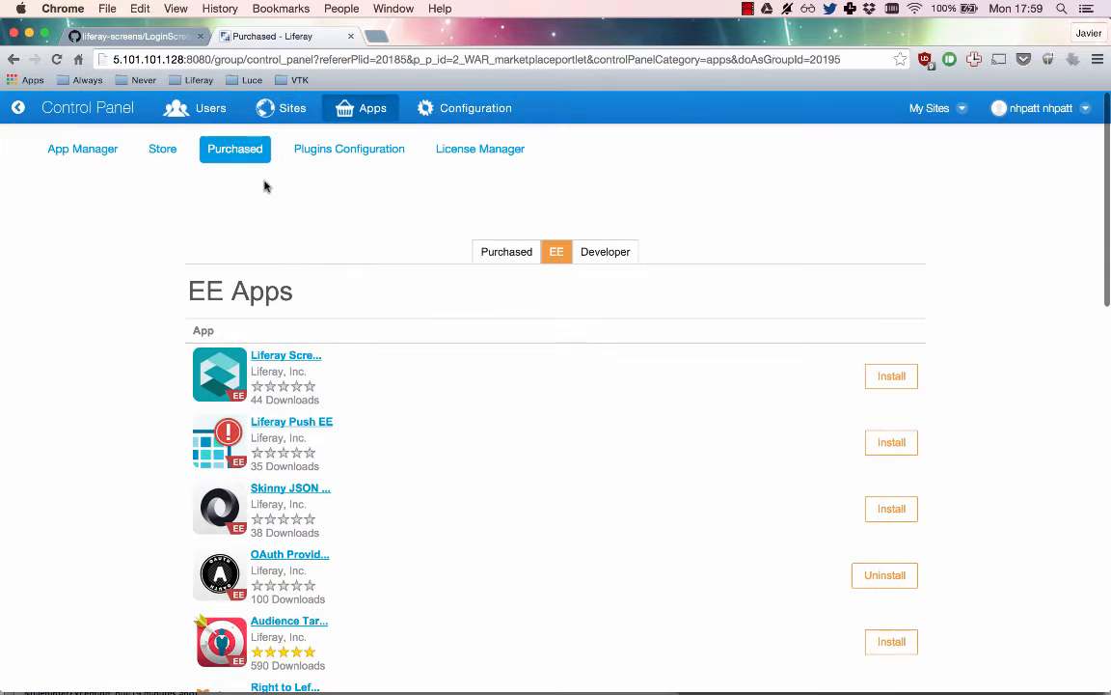
- Go to Users > OAuth Admin and start adding a new application
{"action": "left_click", "coordinate": [210, 107]}
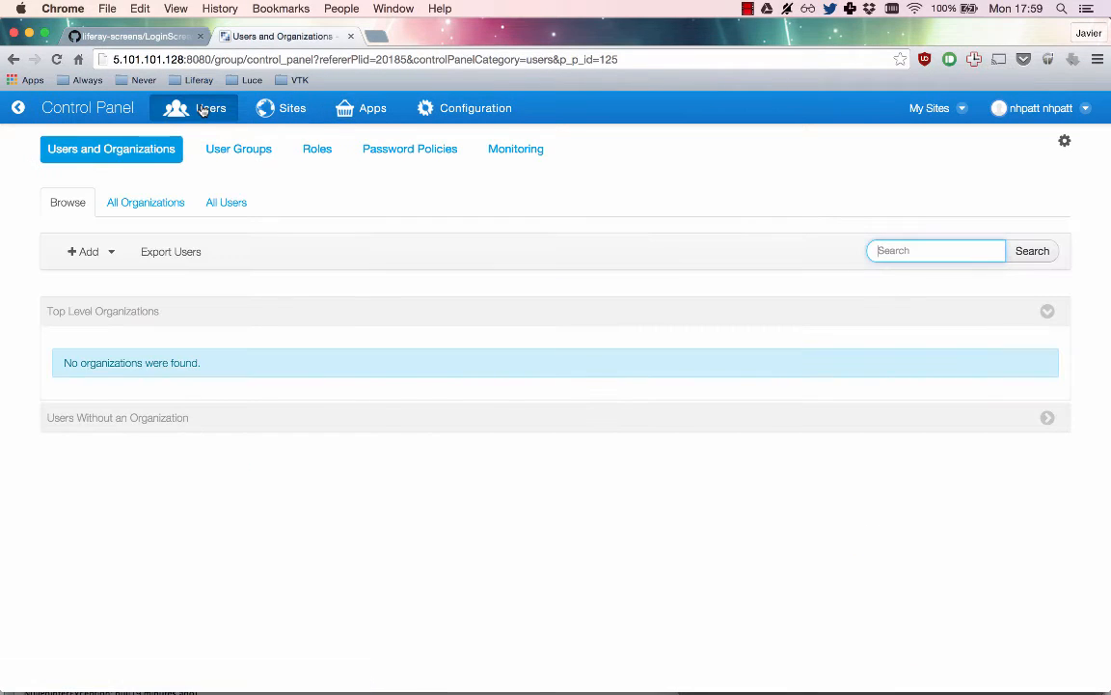
{"action": "left_click", "coordinate": [210, 107]}
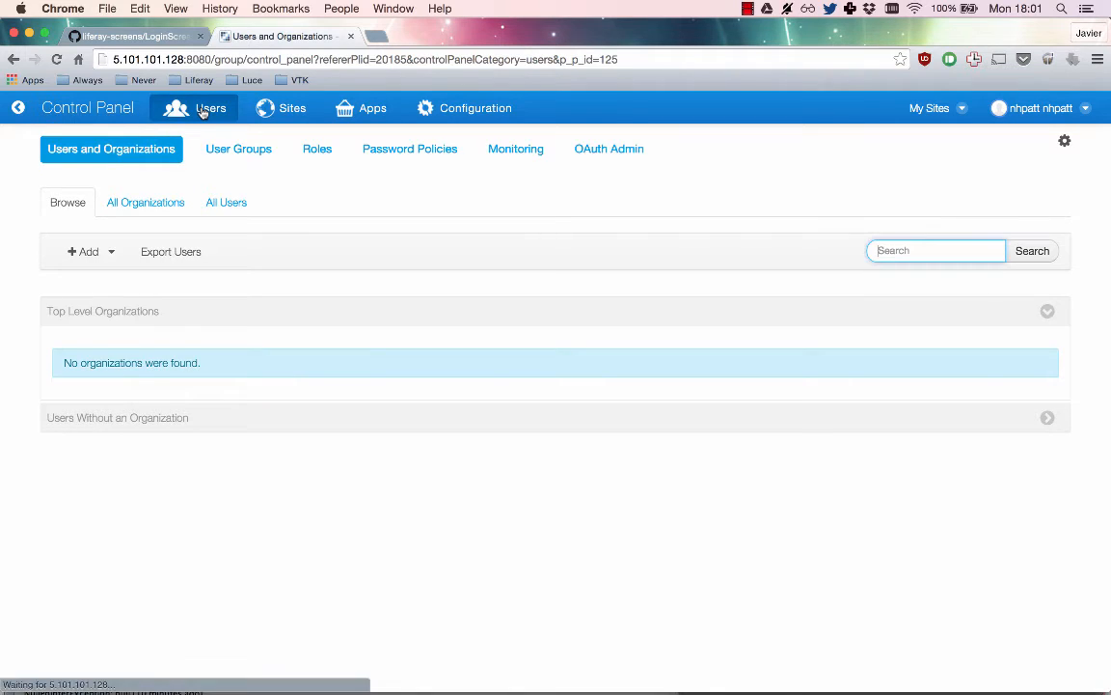
{"action": "left_click", "coordinate": [608, 148]}
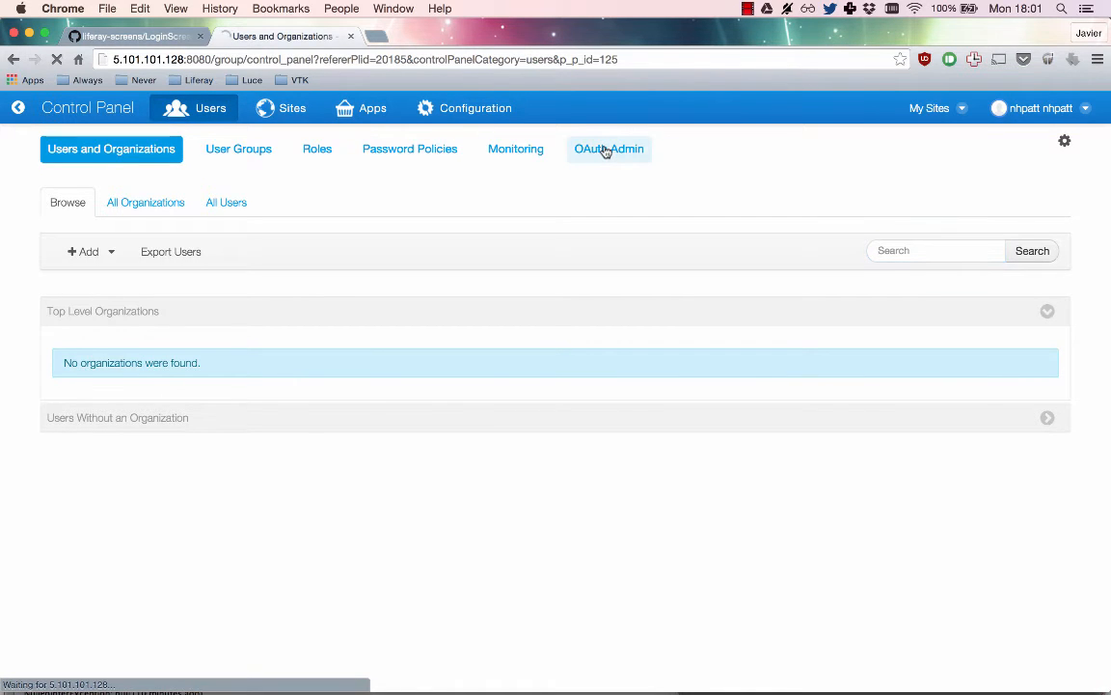
{"action": "left_click", "coordinate": [609, 149]}
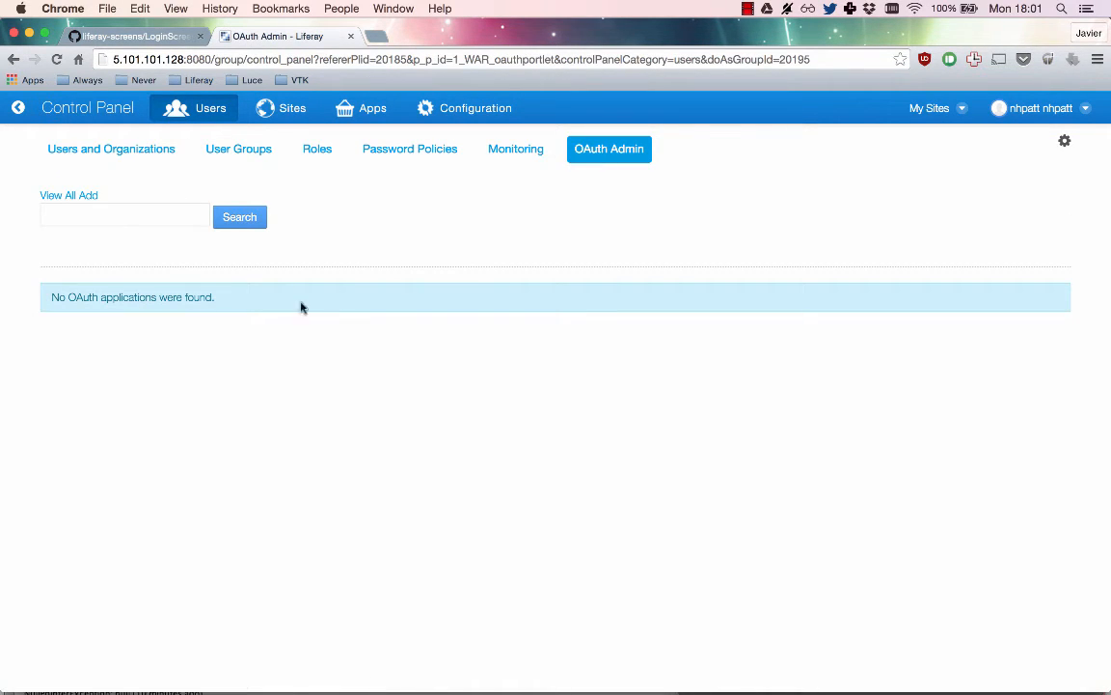
{"action": "left_click", "coordinate": [89, 195]}
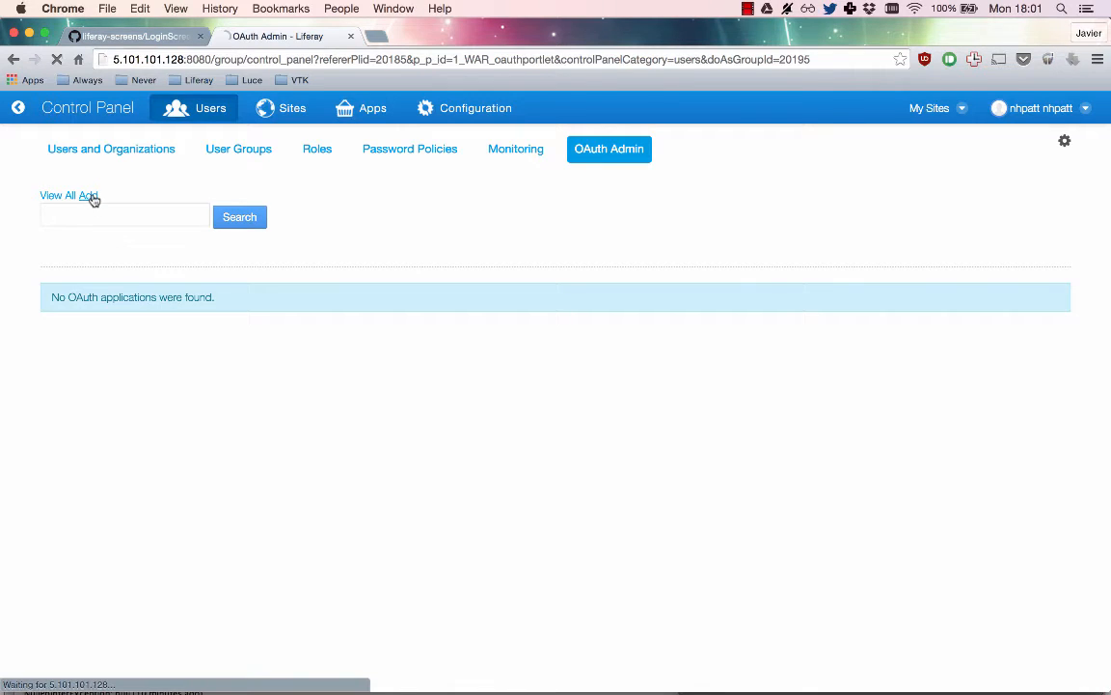
{"action": "left_click", "coordinate": [90, 195]}
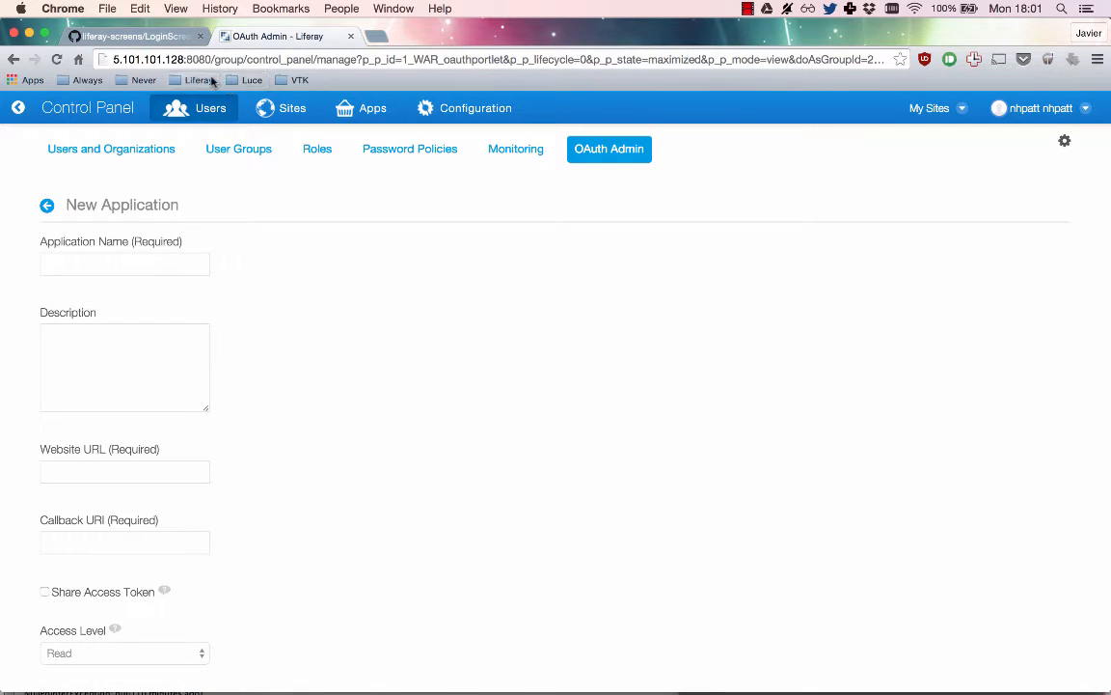
{"action": "left_click", "coordinate": [124, 264]}
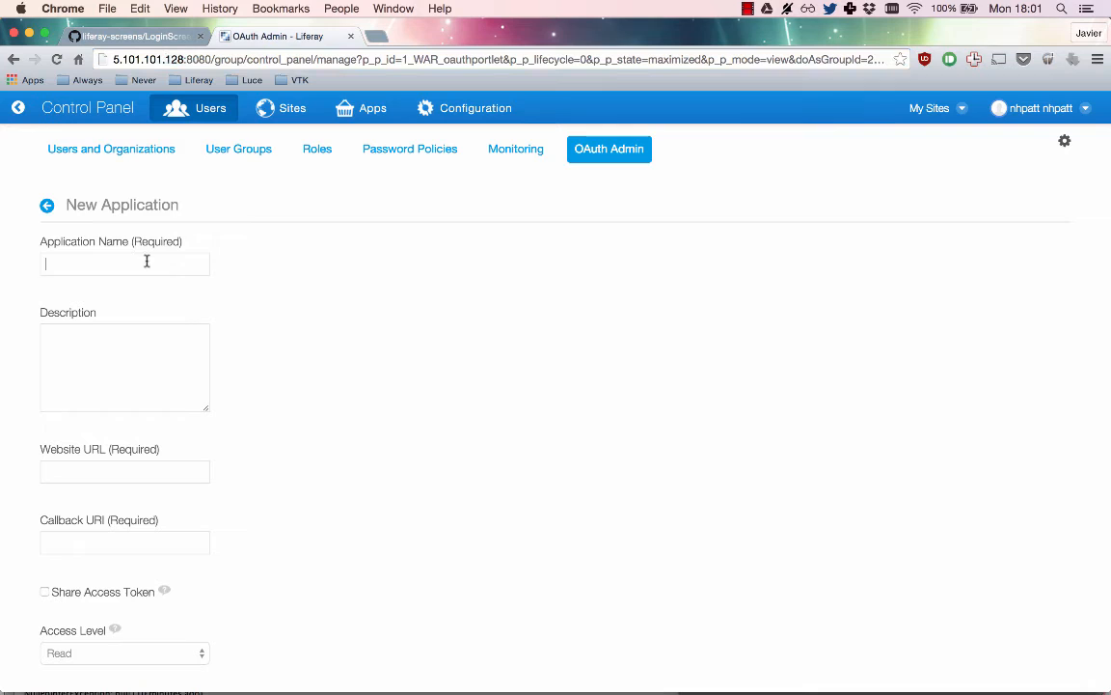
{"action": "type", "text": "Oauth"}
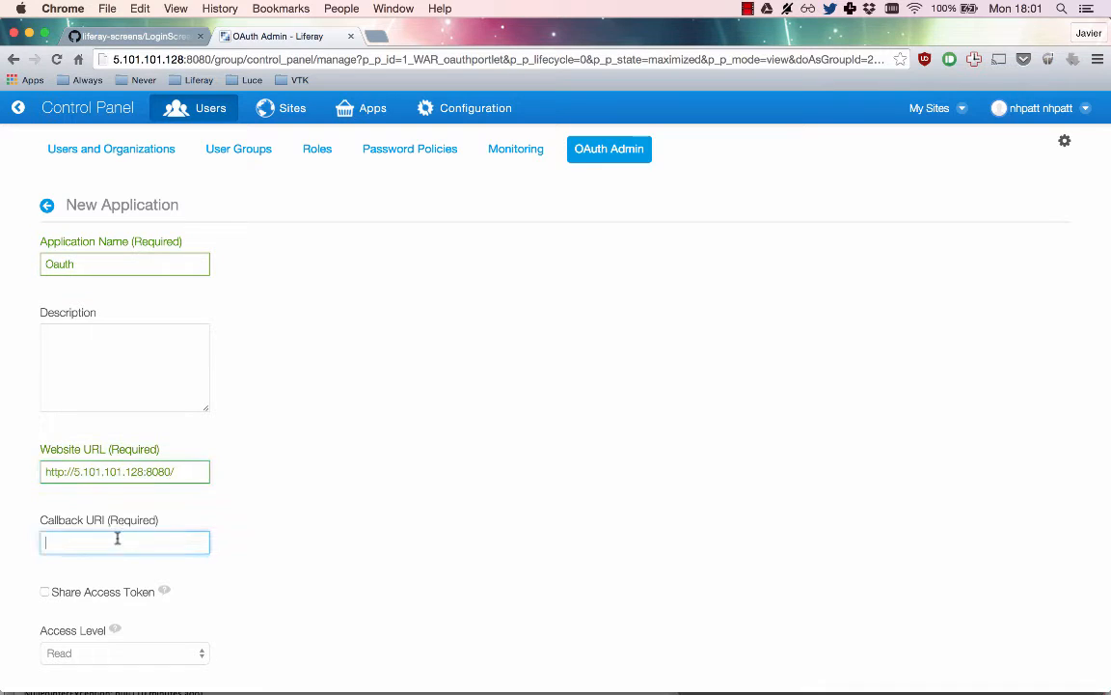
{"action": "type", "text": "http://5.101.101.128:8080/"}
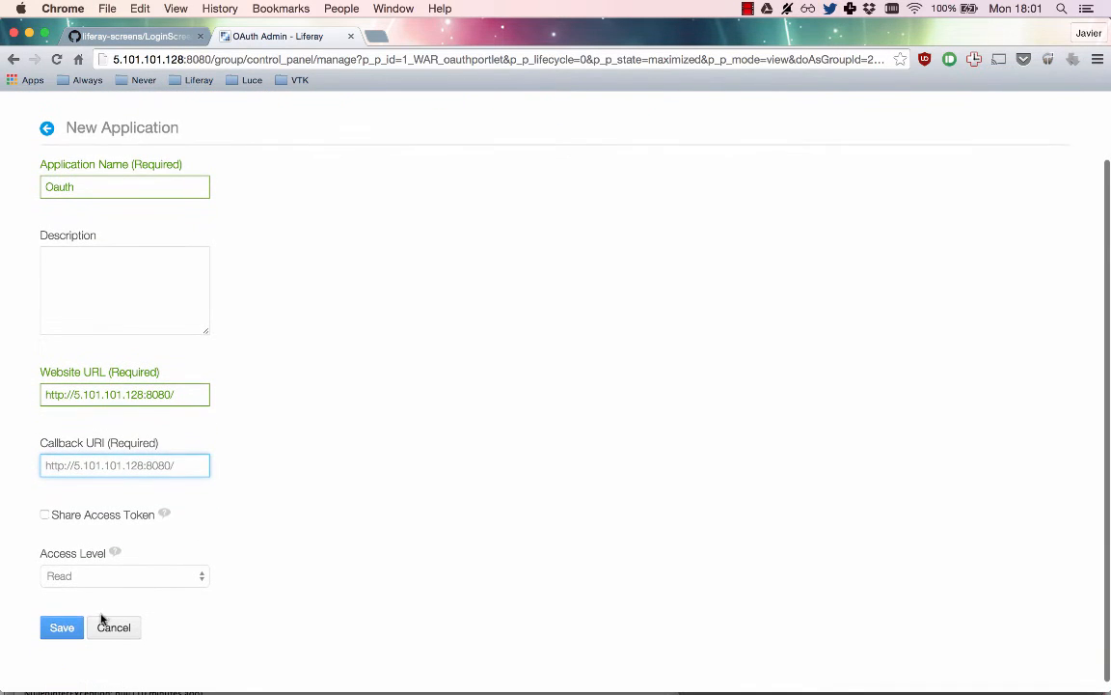
- Save the Oauth application, then choose View from its Actions menu
{"action": "left_click", "coordinate": [61, 627]}
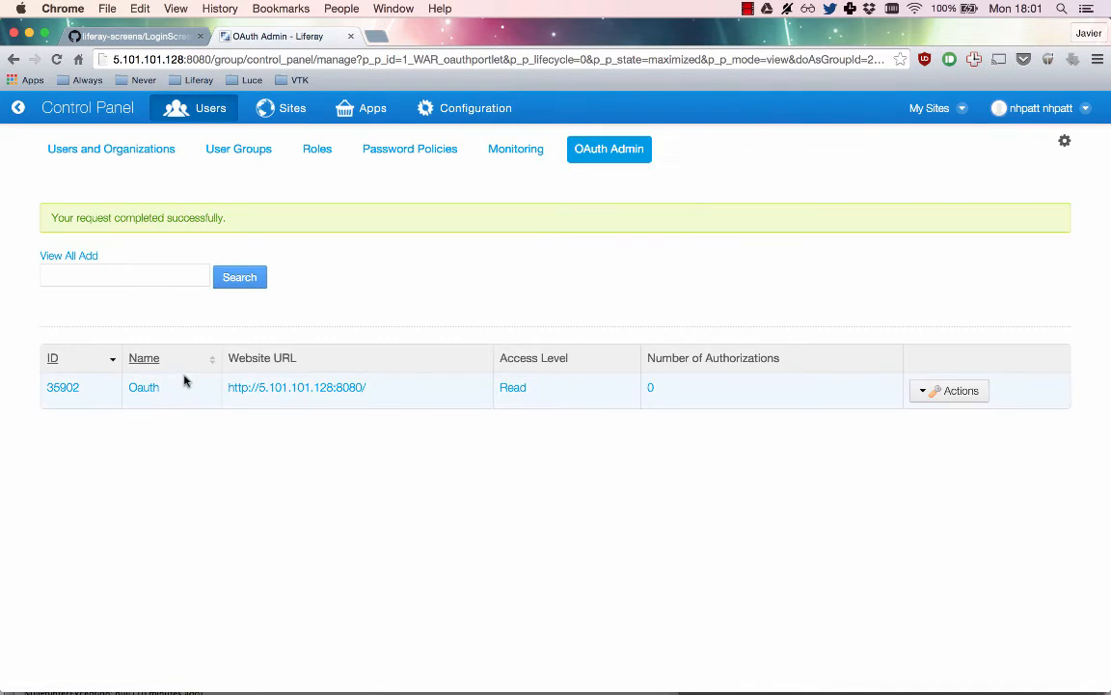
{"action": "mouse_move", "coordinate": [650, 387]}
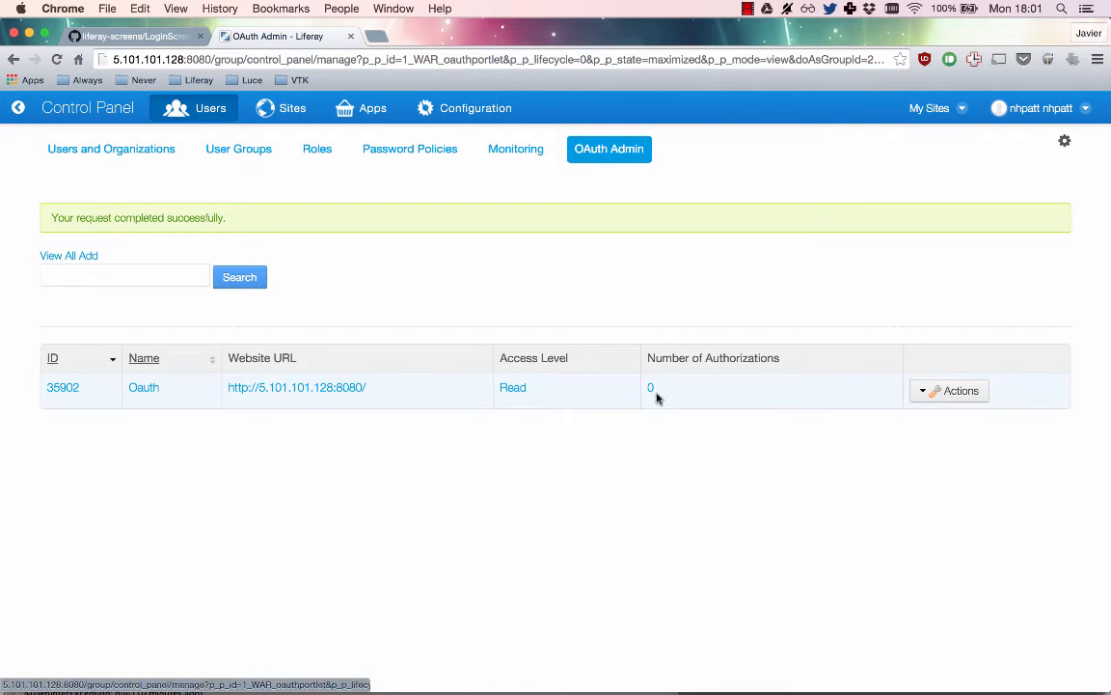
{"action": "mouse_move", "coordinate": [886, 409]}
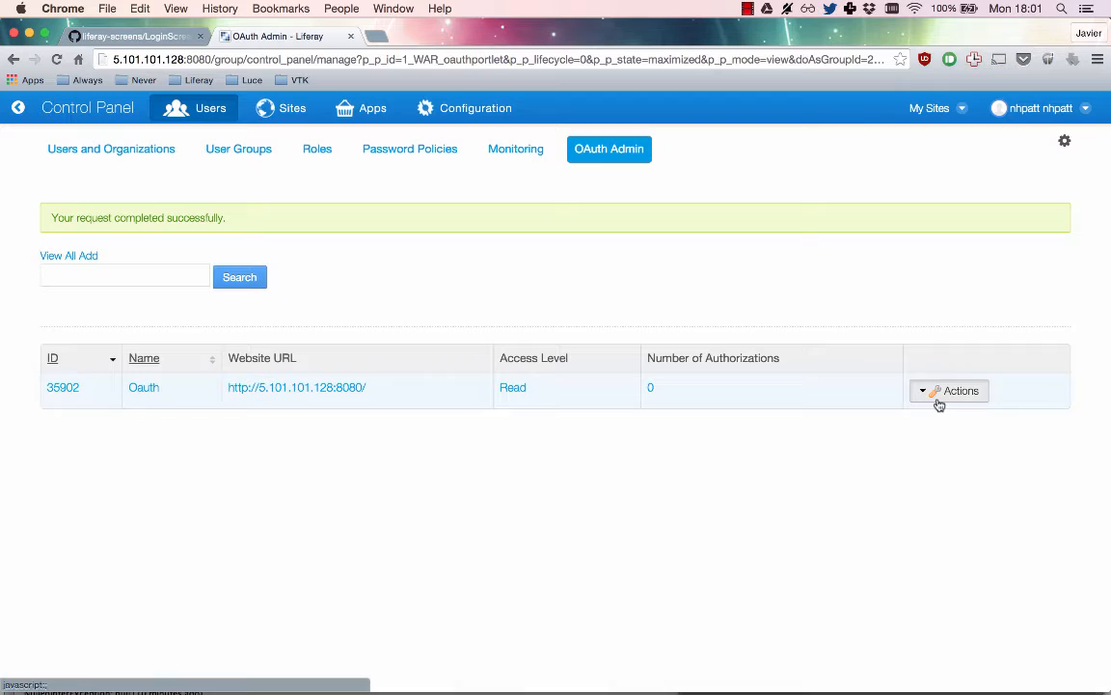
{"action": "left_click", "coordinate": [949, 390]}
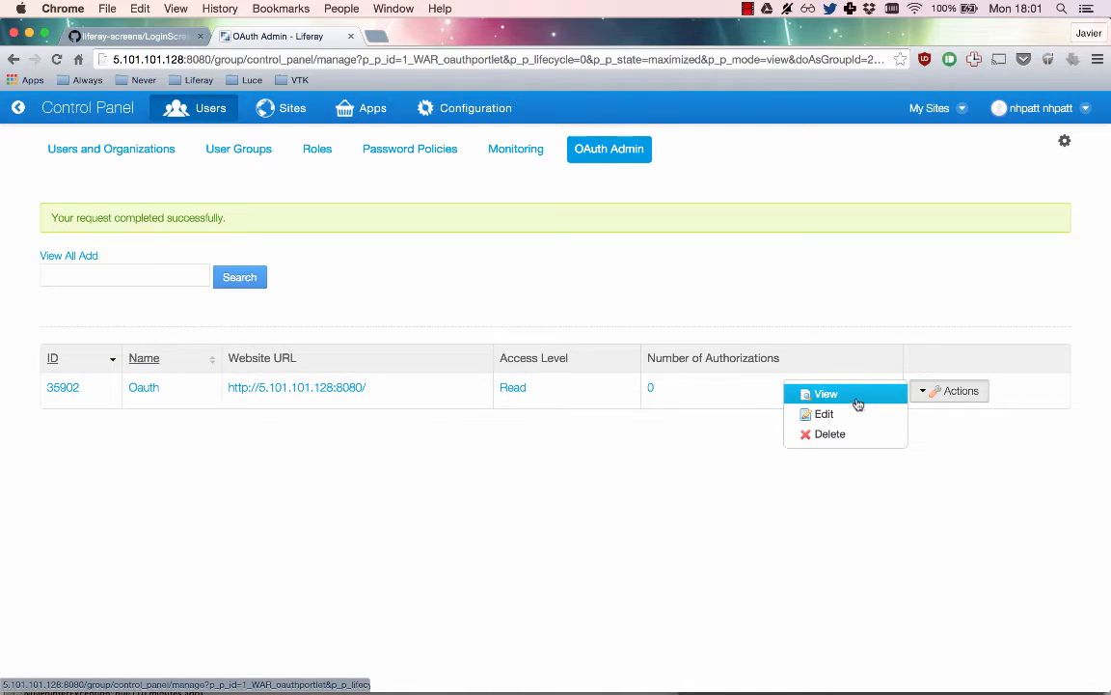
{"action": "left_click", "coordinate": [825, 394]}
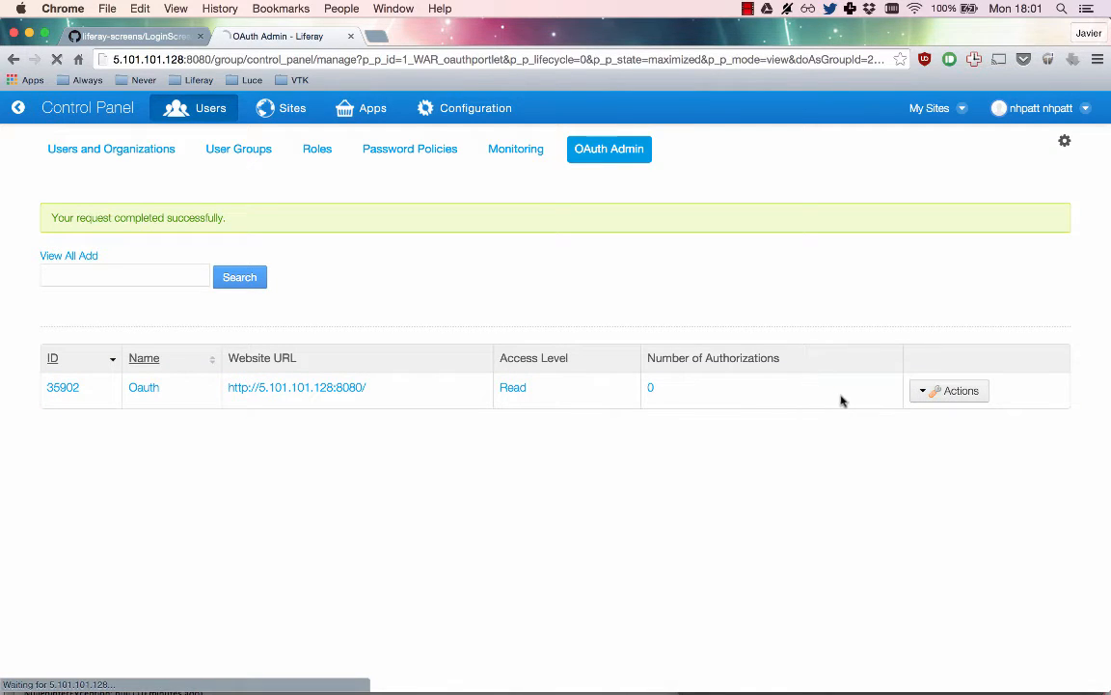
- Take the consumer key and secret from the Oauth application's credentials
{"action": "left_click", "coordinate": [144, 387]}
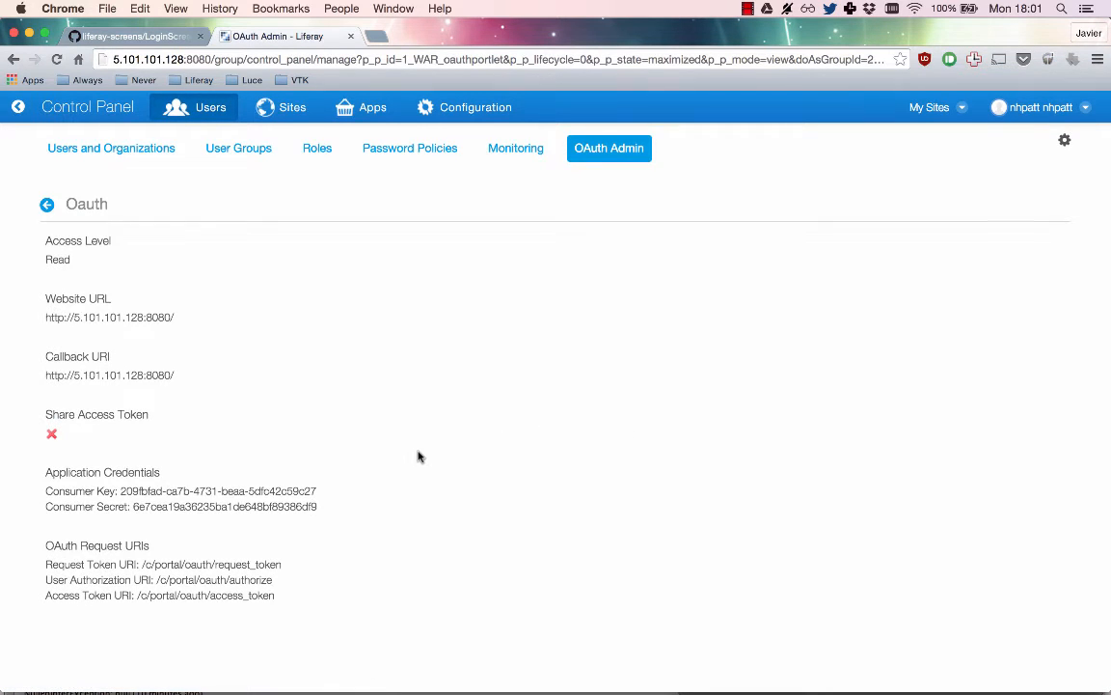
{"action": "mouse_move", "coordinate": [232, 522]}
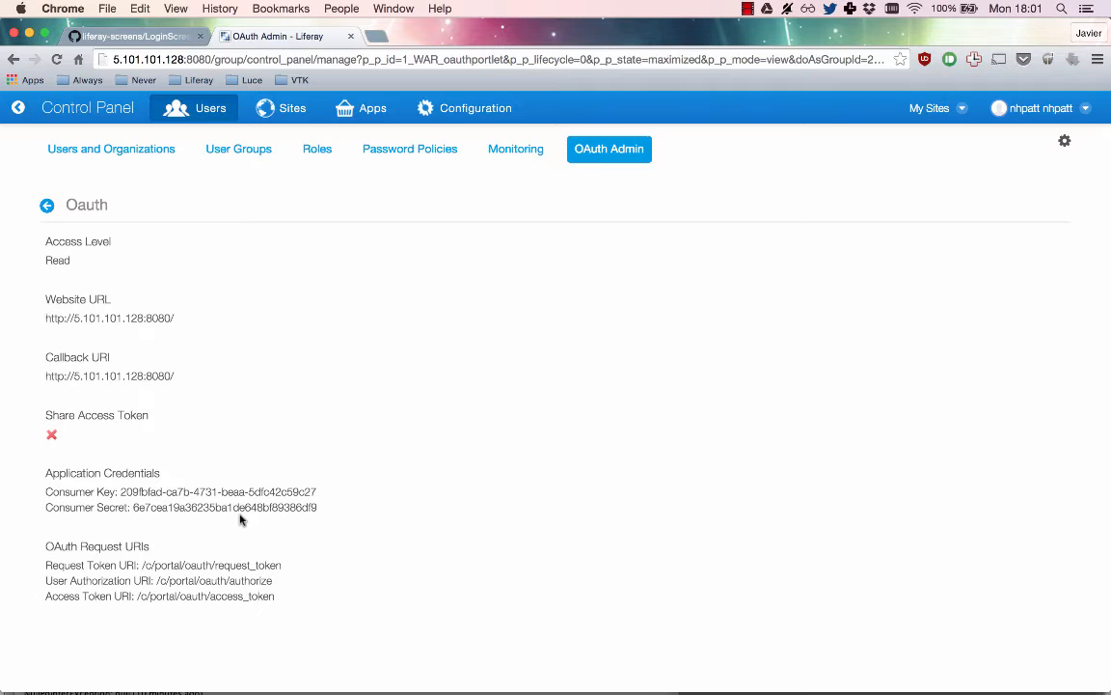
{"action": "mouse_move", "coordinate": [453, 636]}
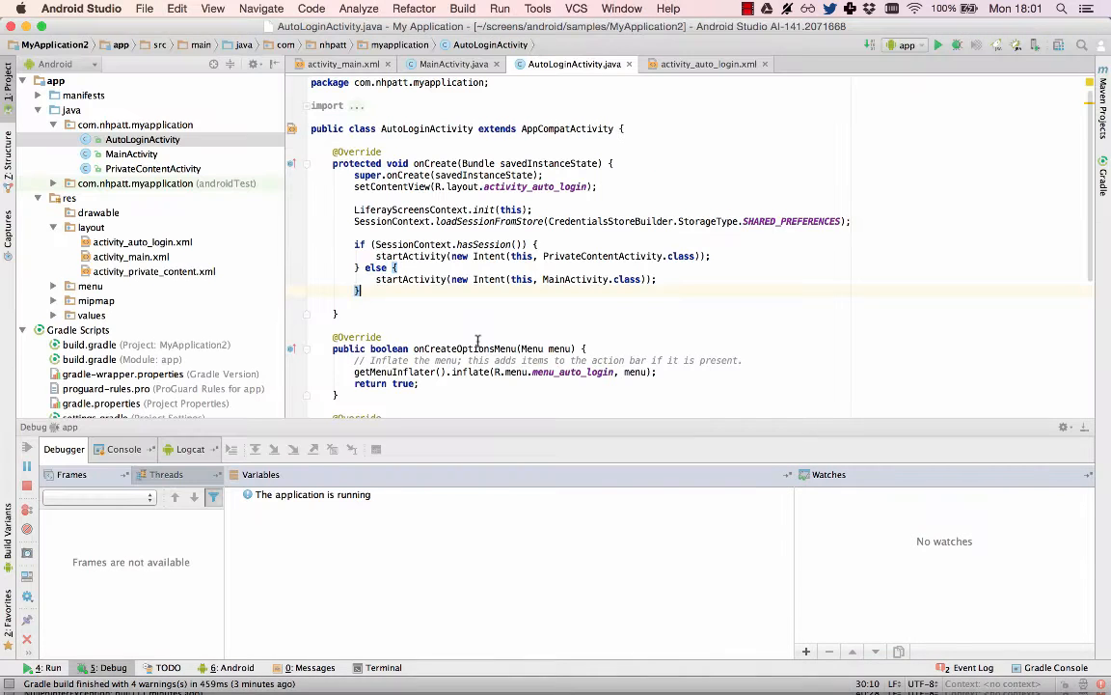
- Add oauthConsumerKey and oauthConsumerSecret attributes to the LoginScreenlet in activity_main.xml
{"action": "left_click", "coordinate": [343, 64]}
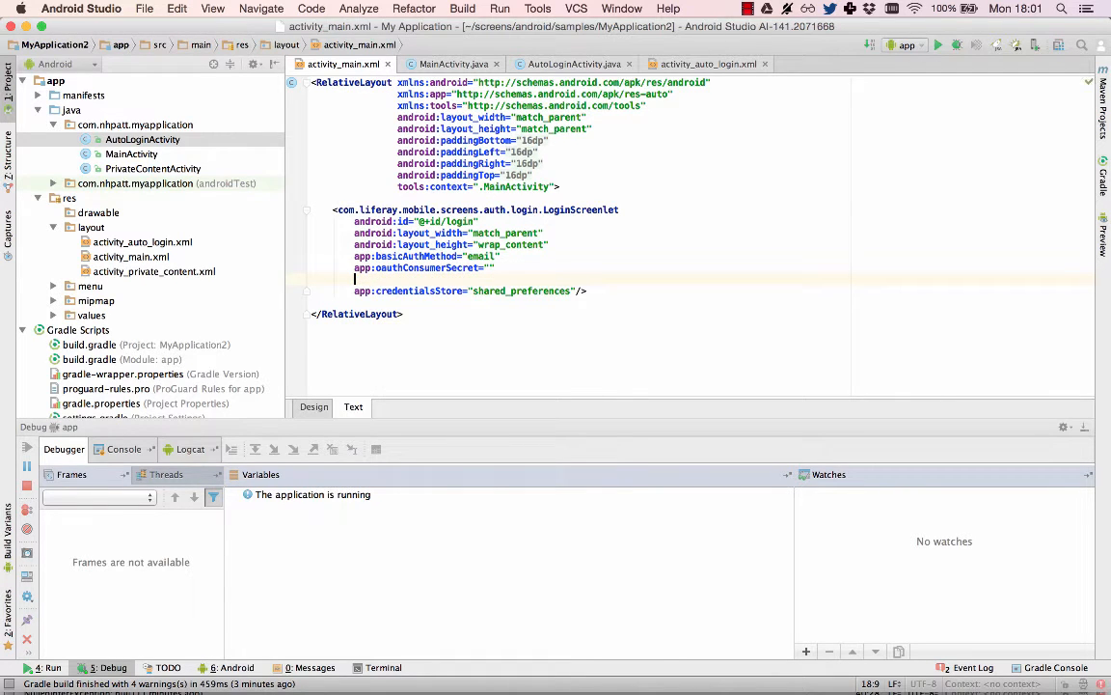
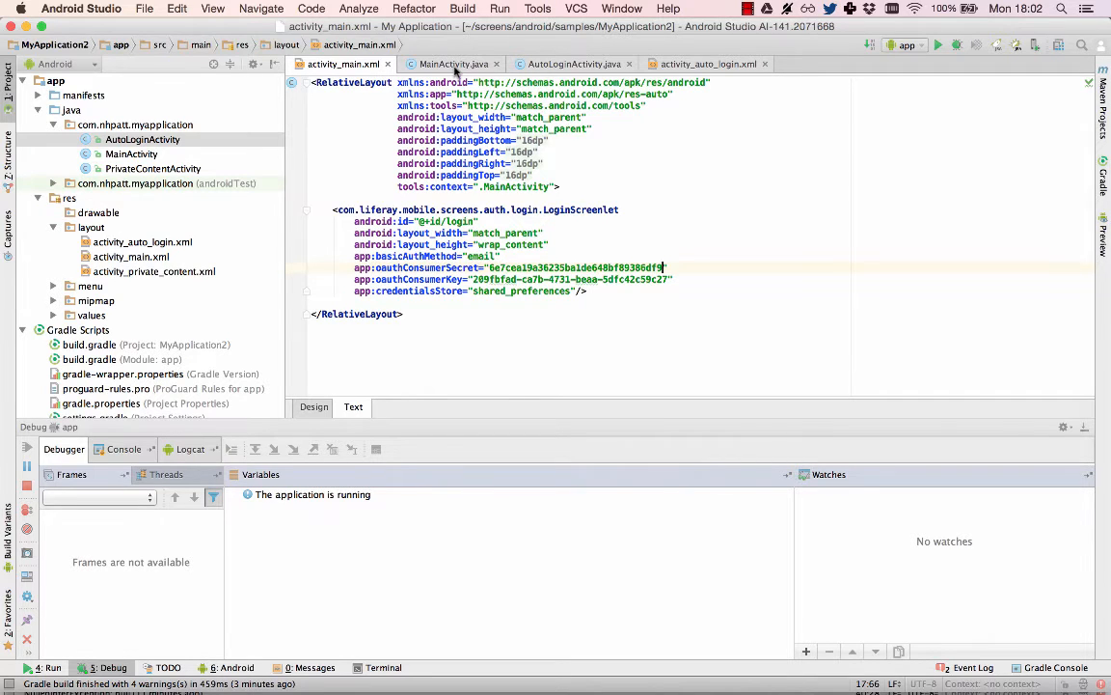
{"action": "left_click", "coordinate": [453, 64]}
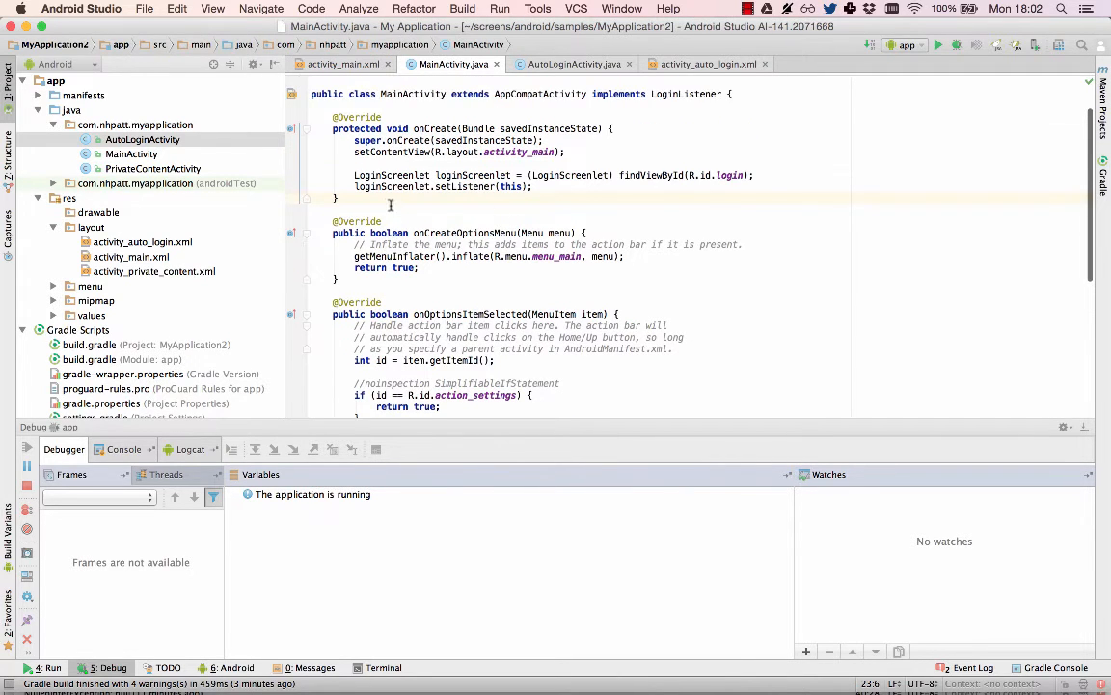
- Override onActivityResult to call _loginScreenlet.sendOAuthResult(resultCode, data) on RESULT_OK, making loginScreenlet a field
{"action": "type", "text": "on"}
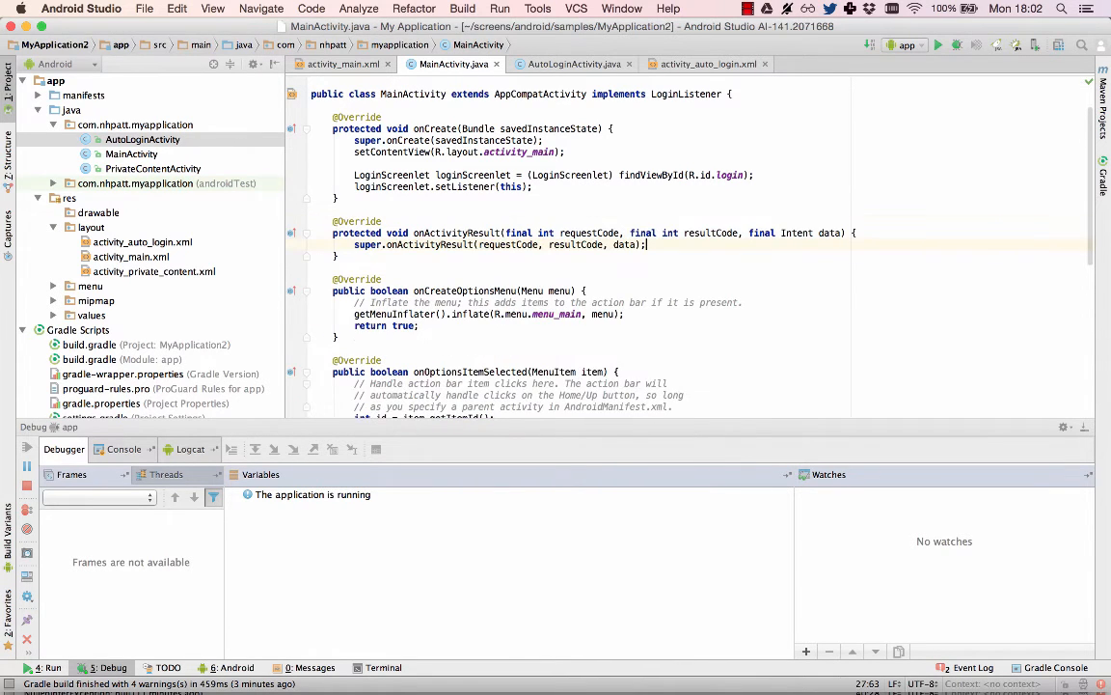
{"action": "type", "text": "if (resultCode =="}
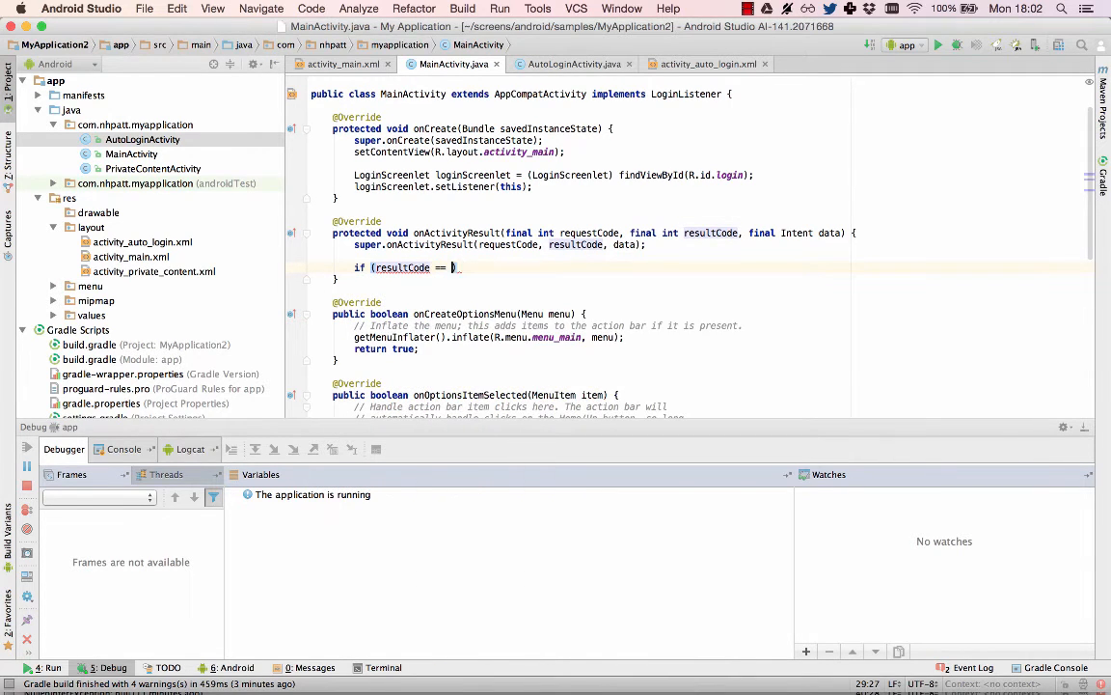
{"action": "type", "text": "Activity.RESULT_OK"}
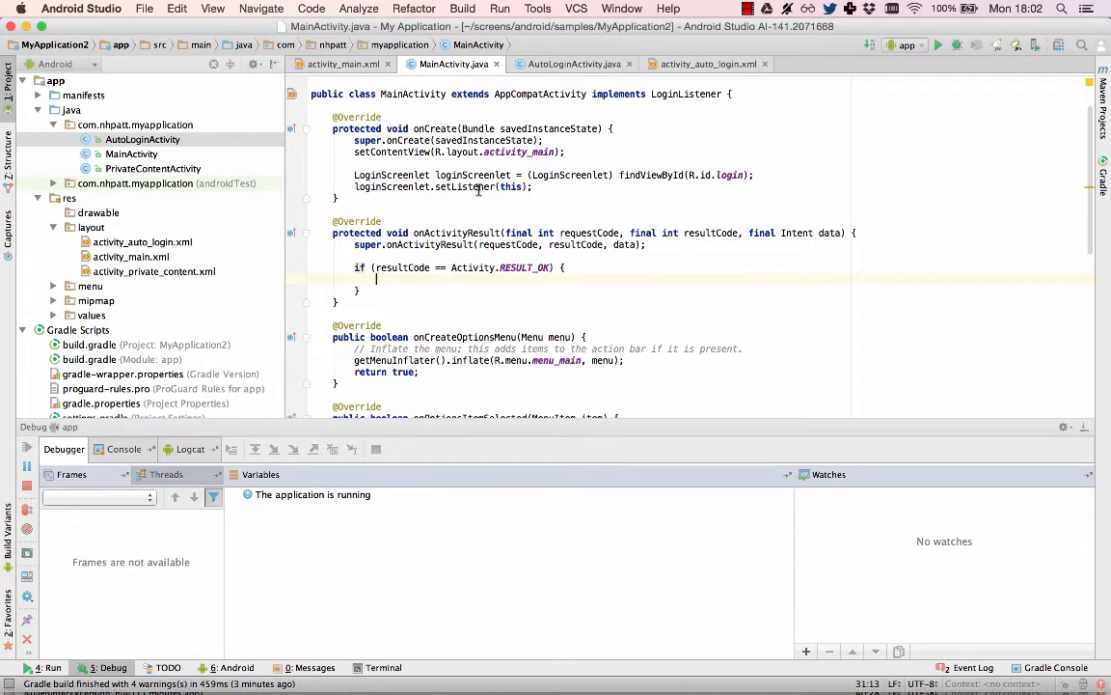
{"action": "double_click", "coordinate": [473, 174]}
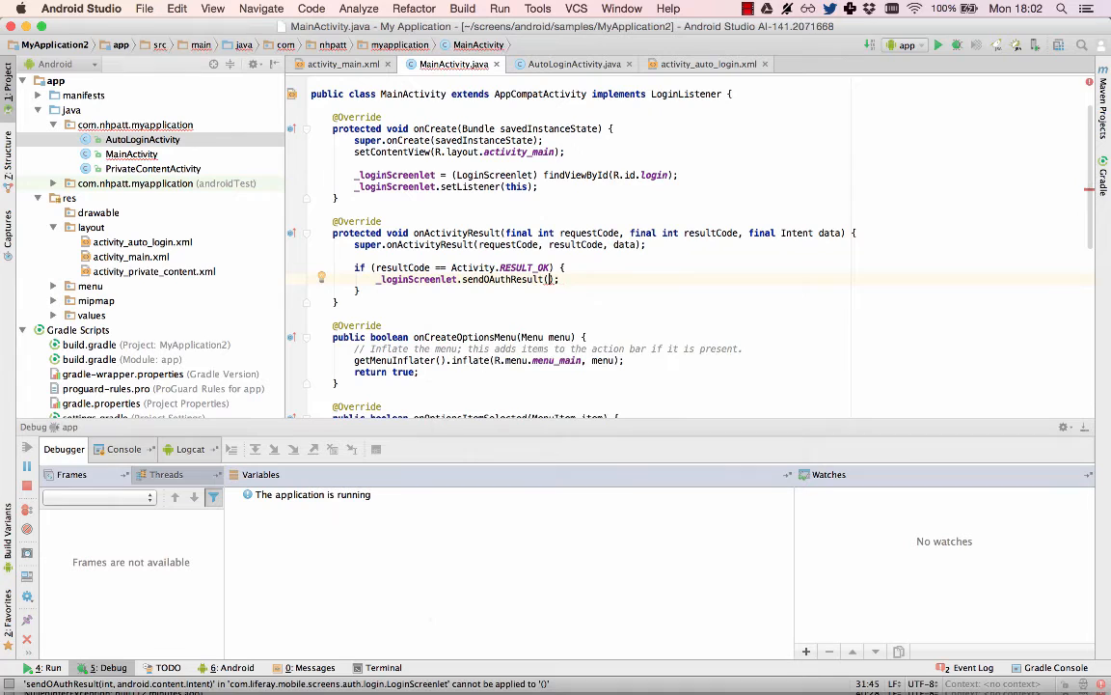
{"action": "type", "text": "resultCode,"}
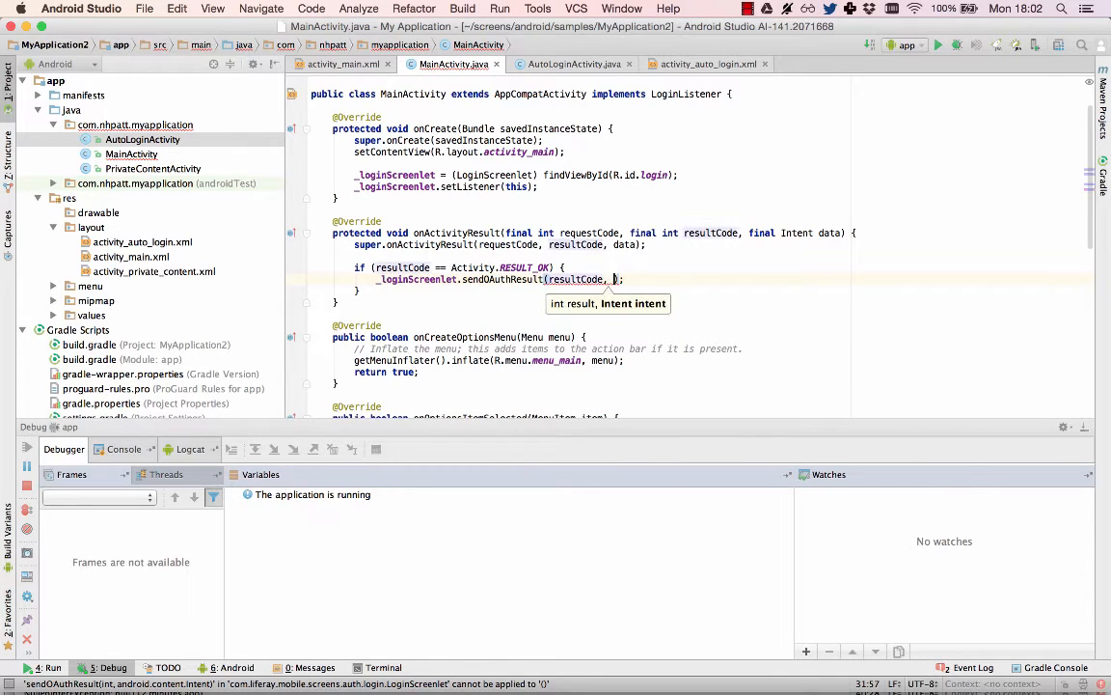
{"action": "type", "text": "data"}
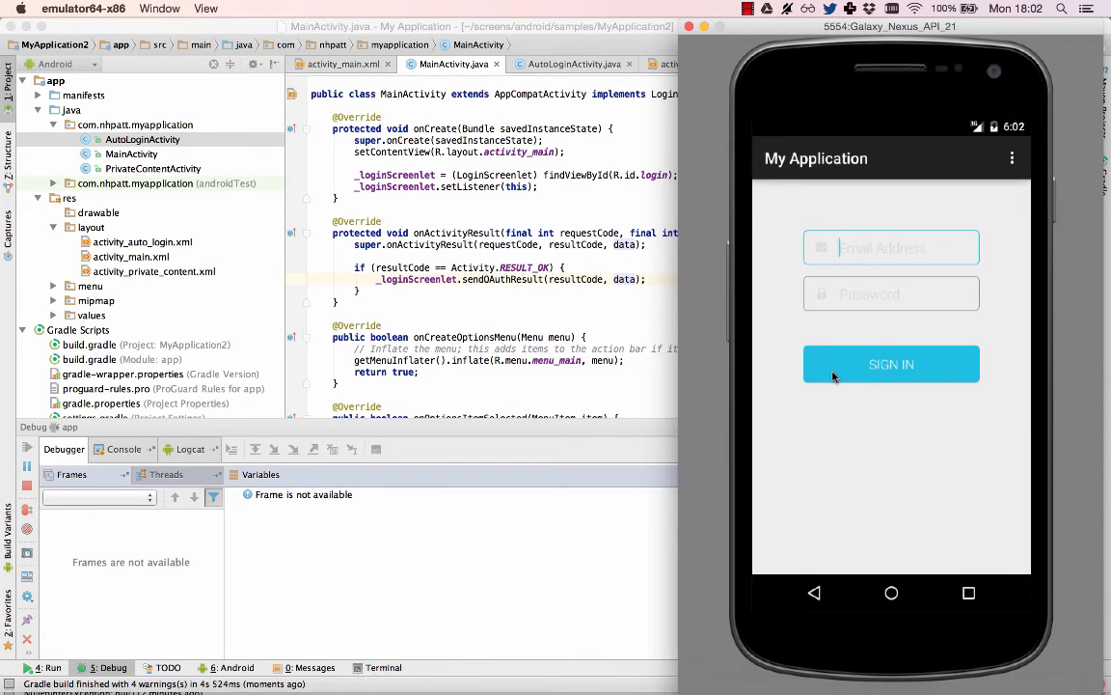
- Start authorizing the app and grant it access on Liferay's OAuth Authorize page
{"action": "left_click", "coordinate": [891, 594]}
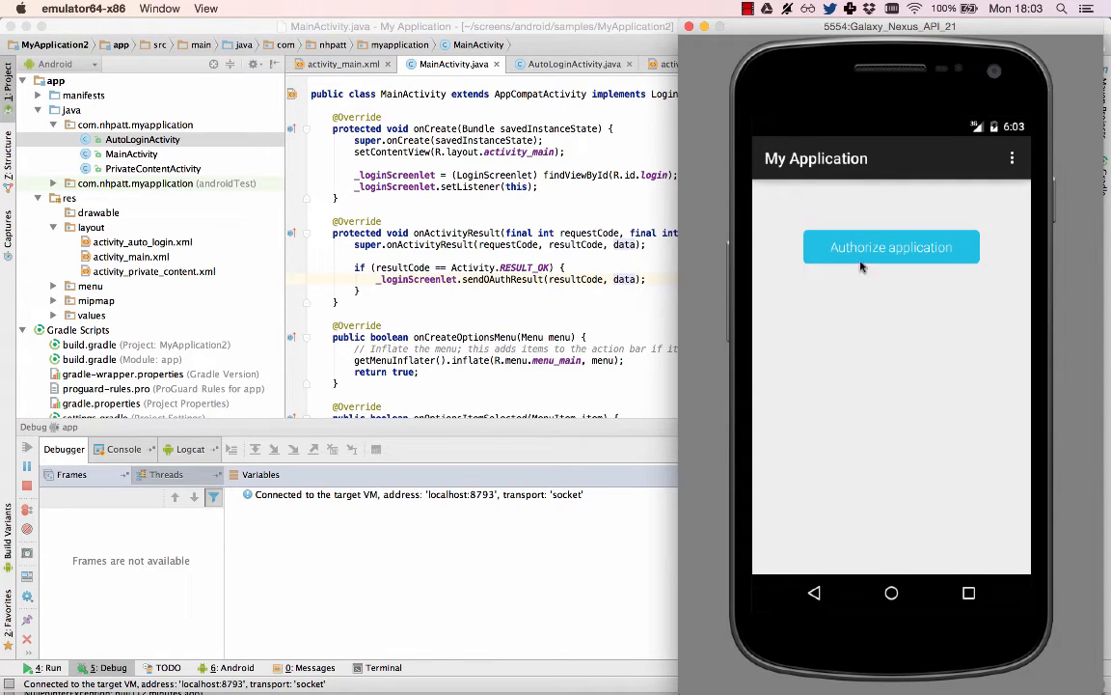
{"action": "left_click", "coordinate": [890, 247]}
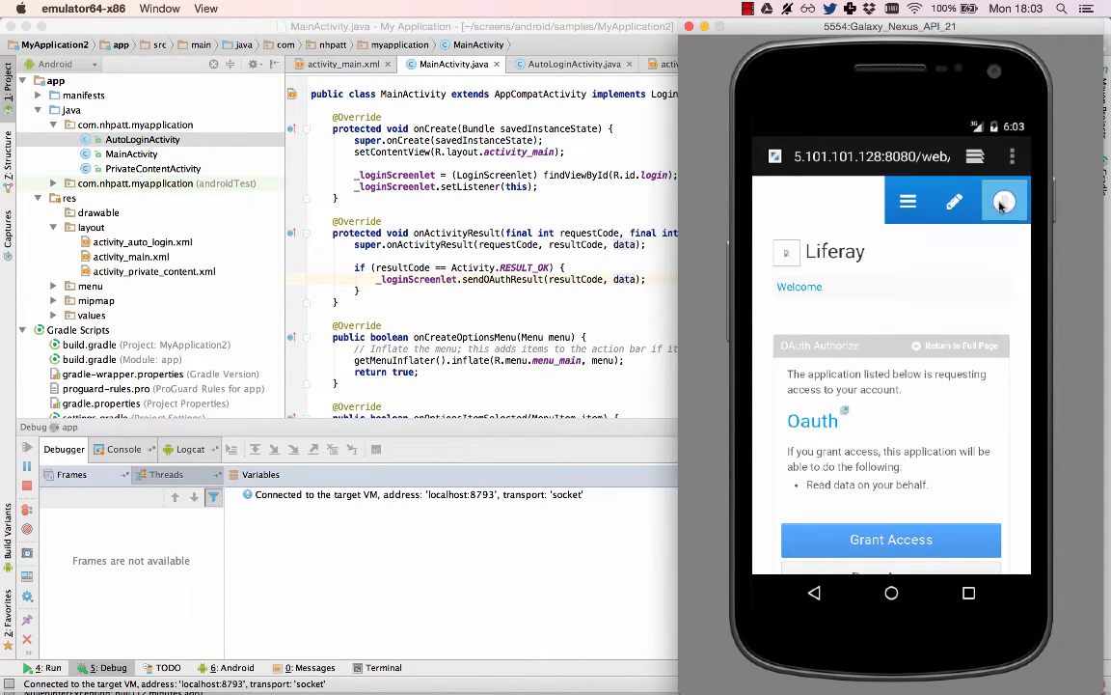
{"action": "scroll", "scroll_direction": "down", "scroll_amount": 3}
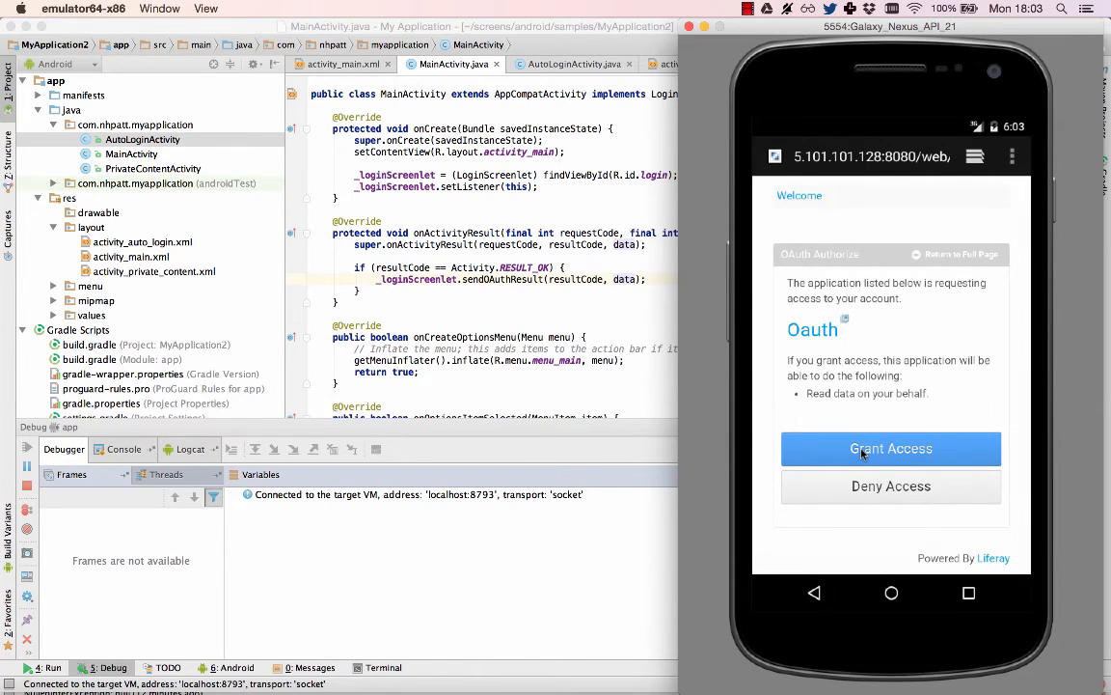
{"action": "left_click", "coordinate": [890, 447]}
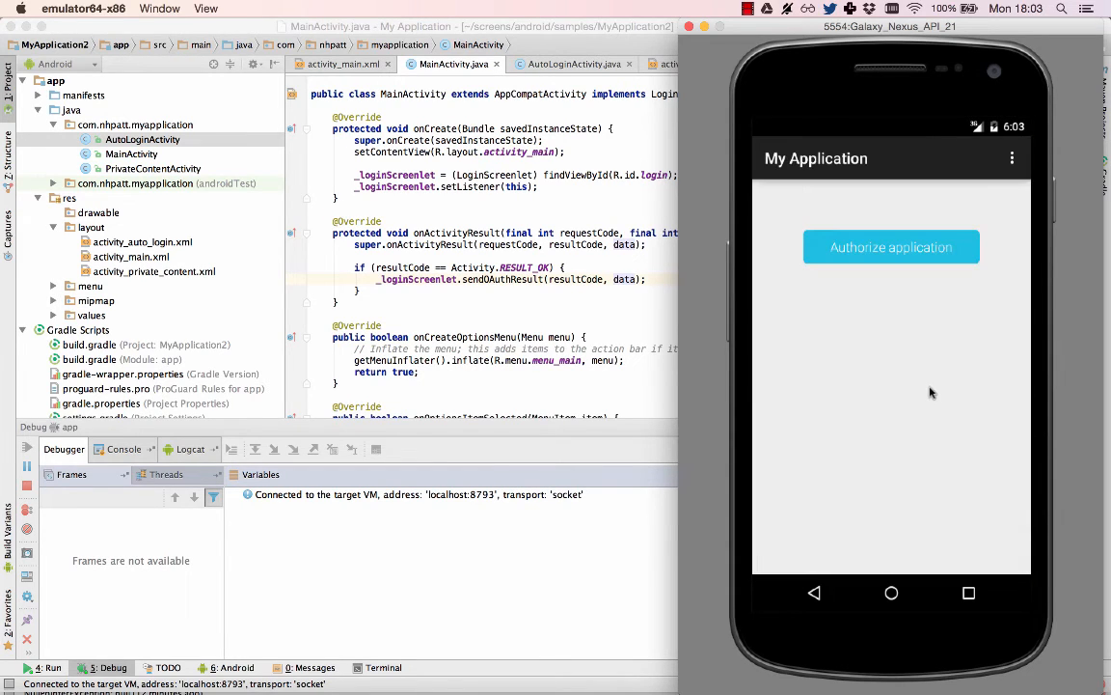
{"action": "mouse_move", "coordinate": [952, 344]}
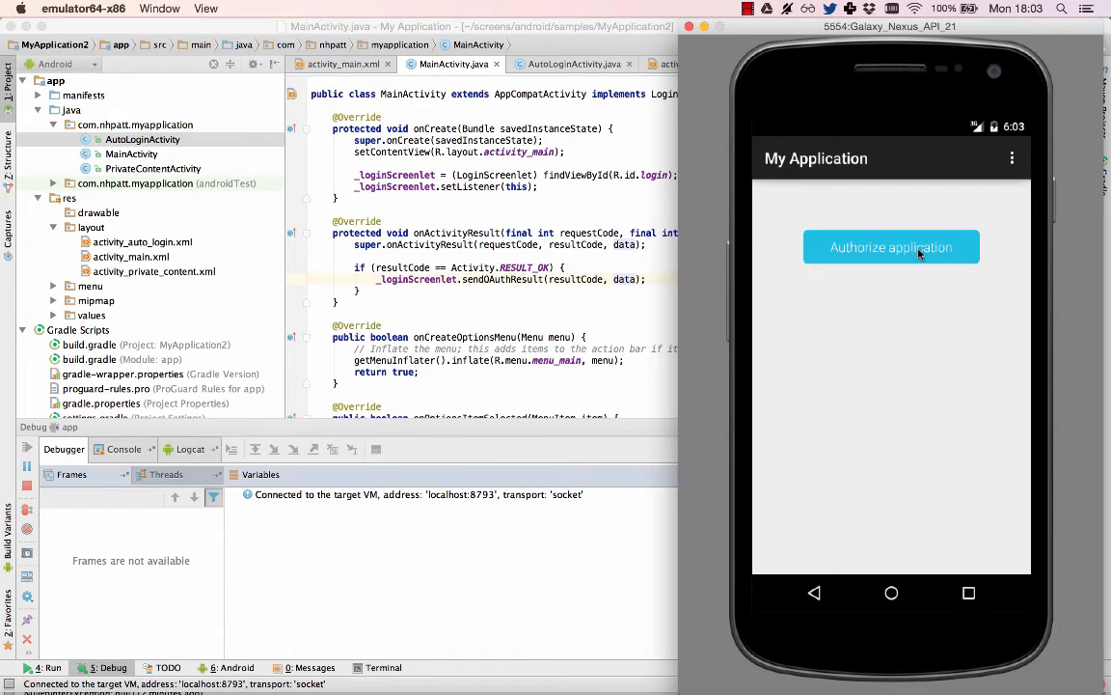
- Authorize the application to reach PrivateContentActivity, then show the recent apps overview
{"action": "left_click", "coordinate": [891, 247]}
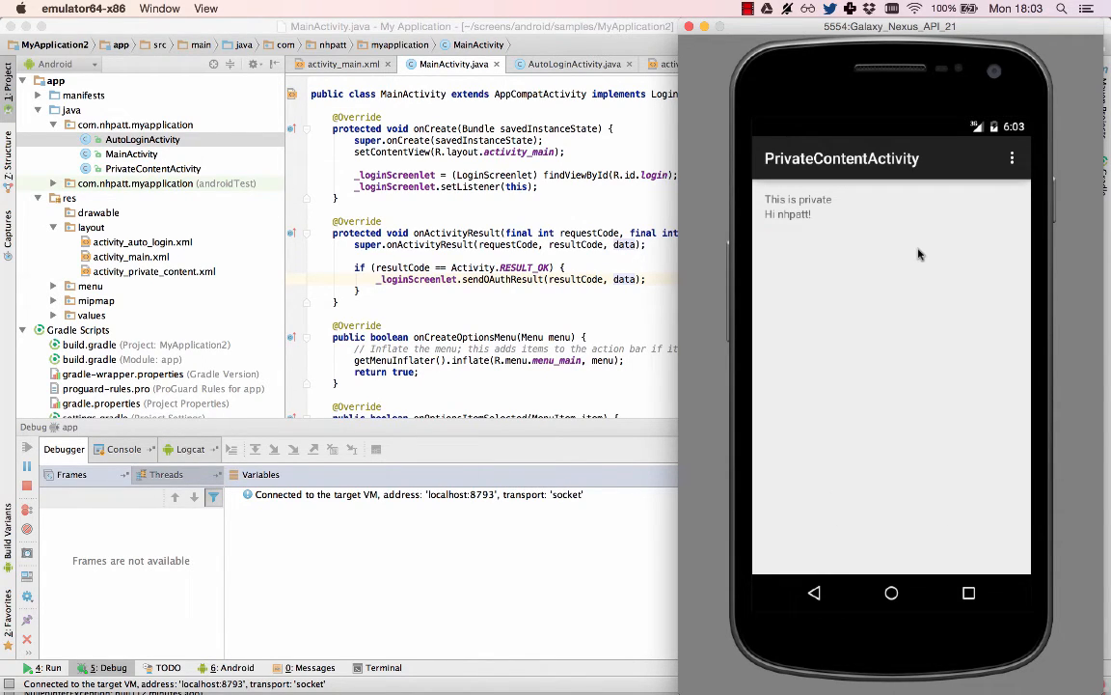
{"action": "mouse_move", "coordinate": [849, 253]}
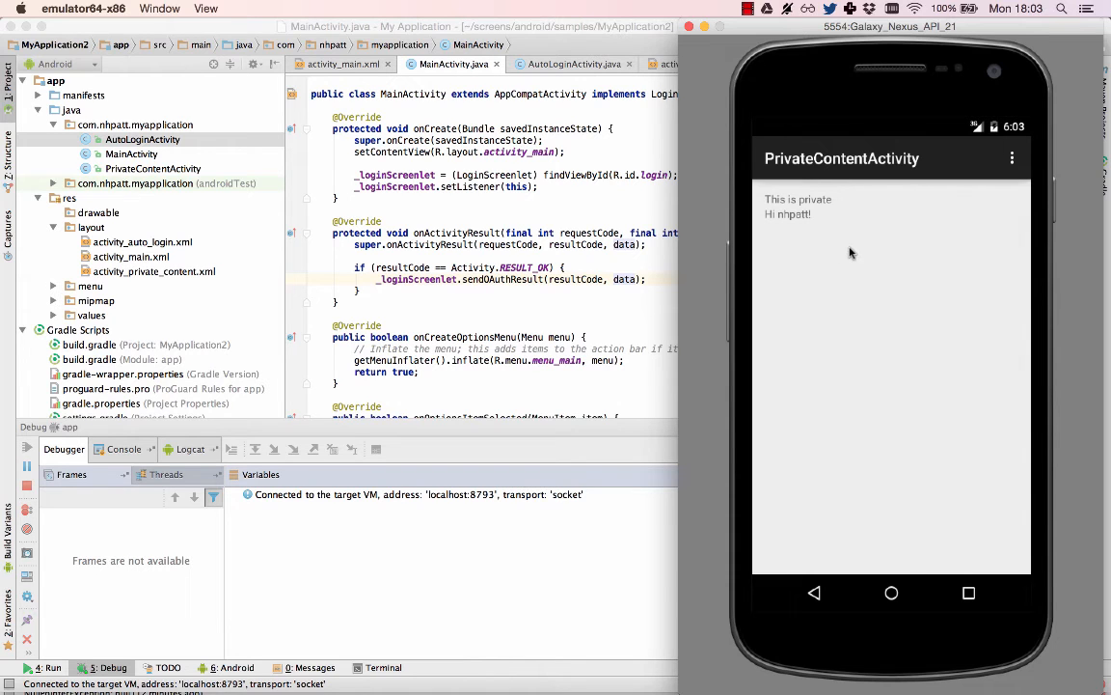
{"action": "left_click", "coordinate": [891, 592]}
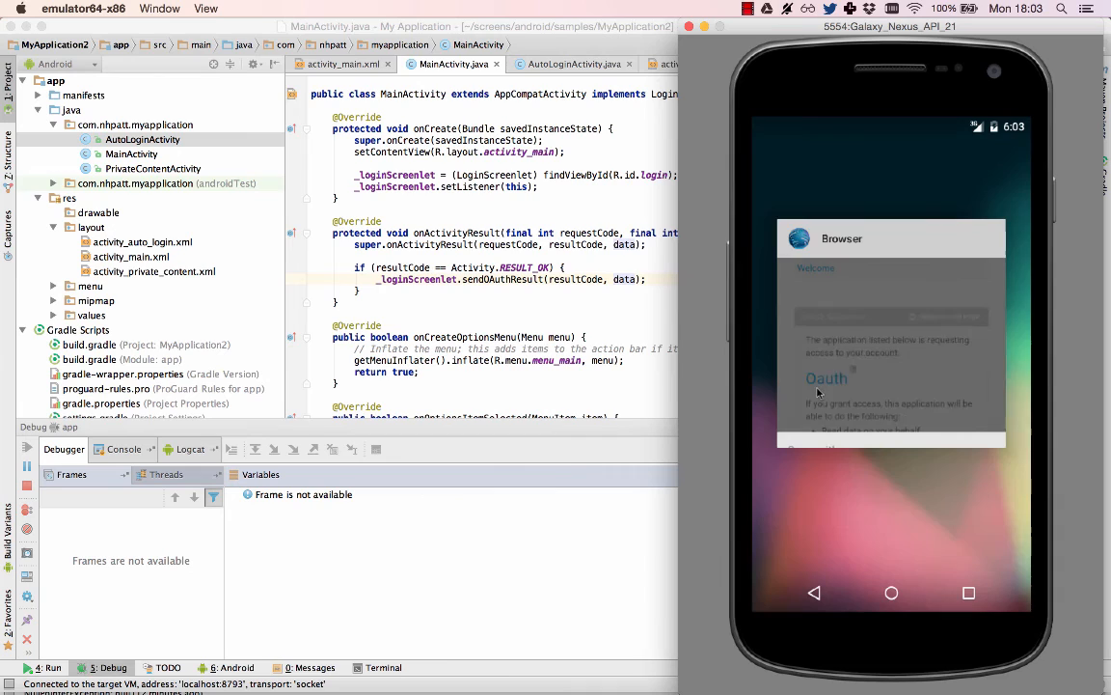
- Dismiss the Browser card, launch AutoLoginActivity, and return to the OAuth Admin list
{"action": "left_click", "coordinate": [891, 593]}
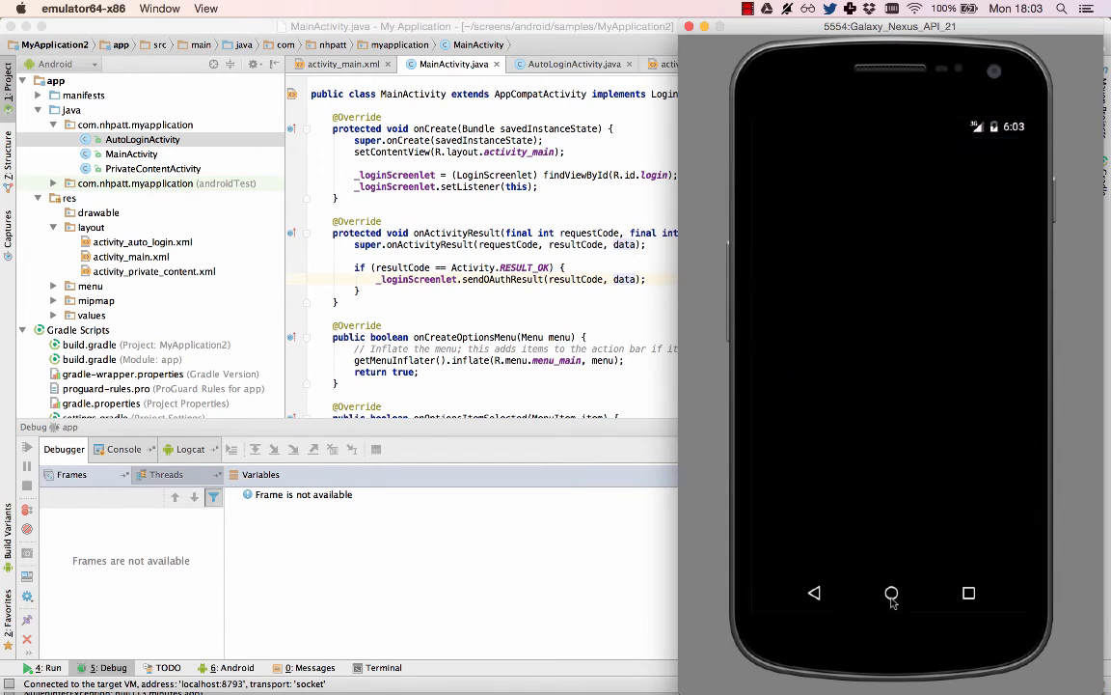
{"action": "left_click", "coordinate": [892, 592]}
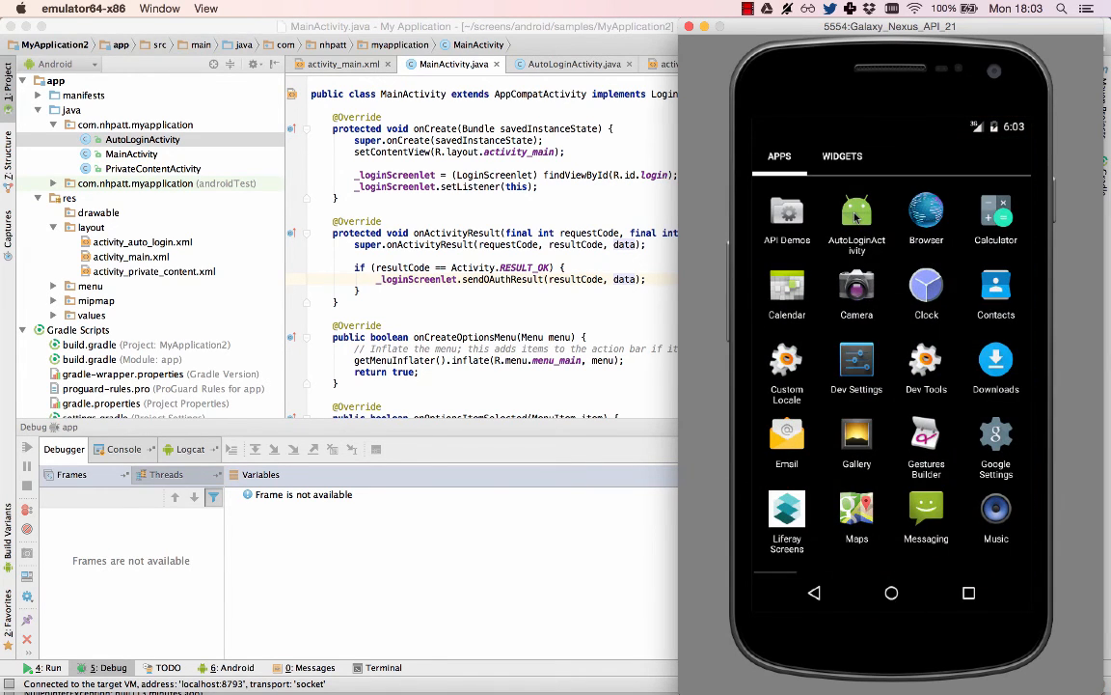
{"action": "left_click", "coordinate": [857, 211]}
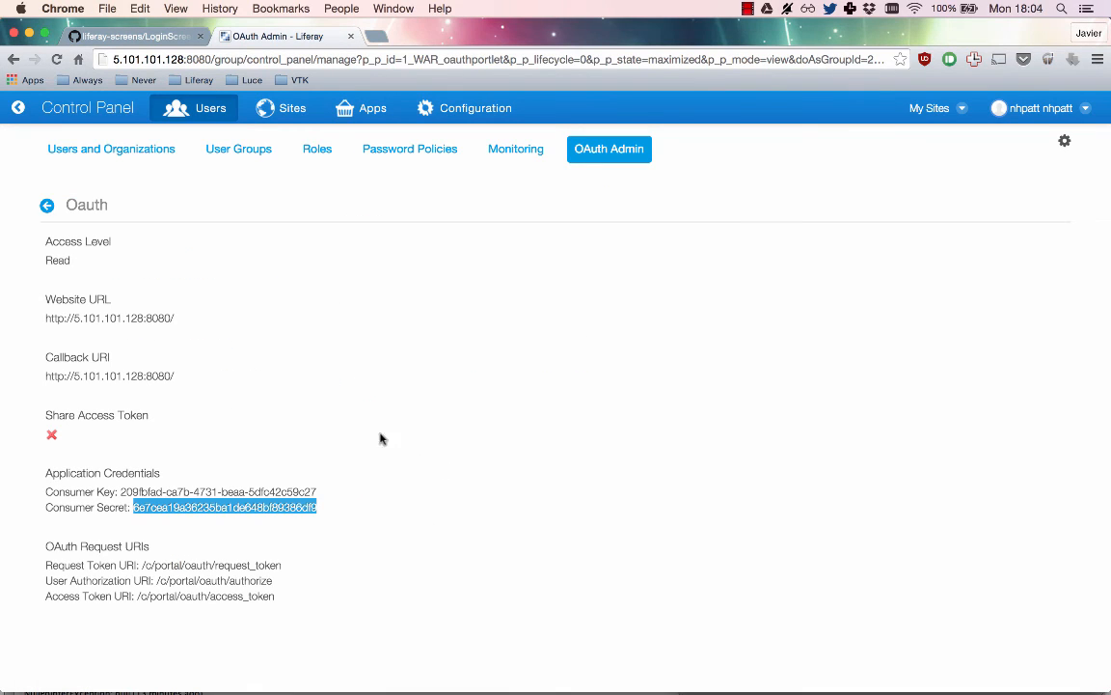
{"action": "left_click", "coordinate": [46, 205]}
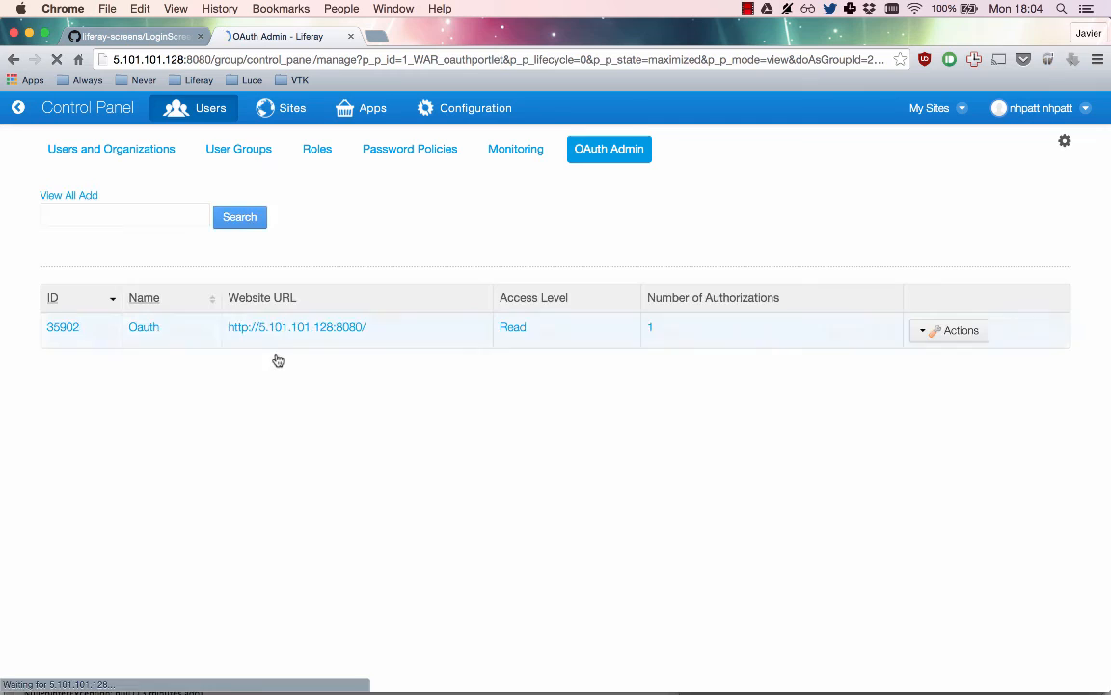